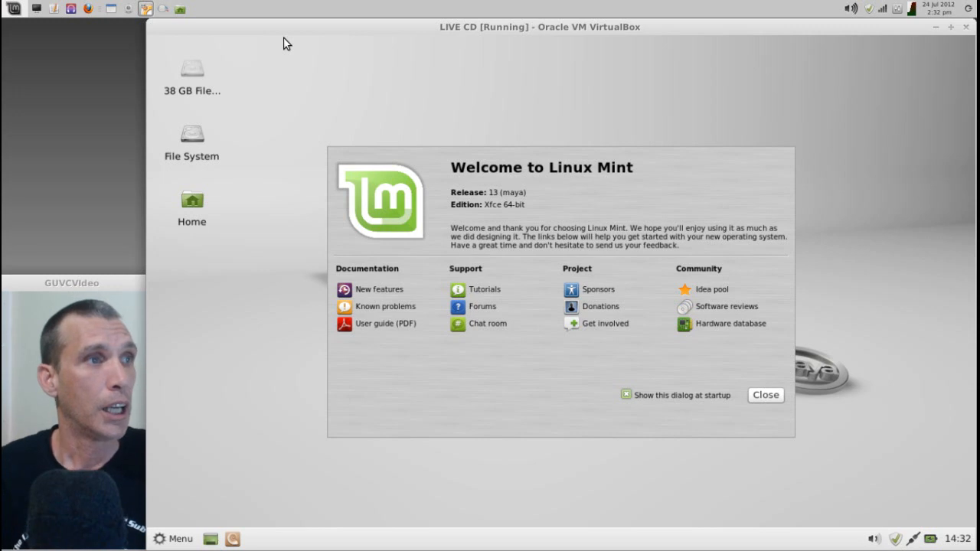
mouse_move(384, 222)
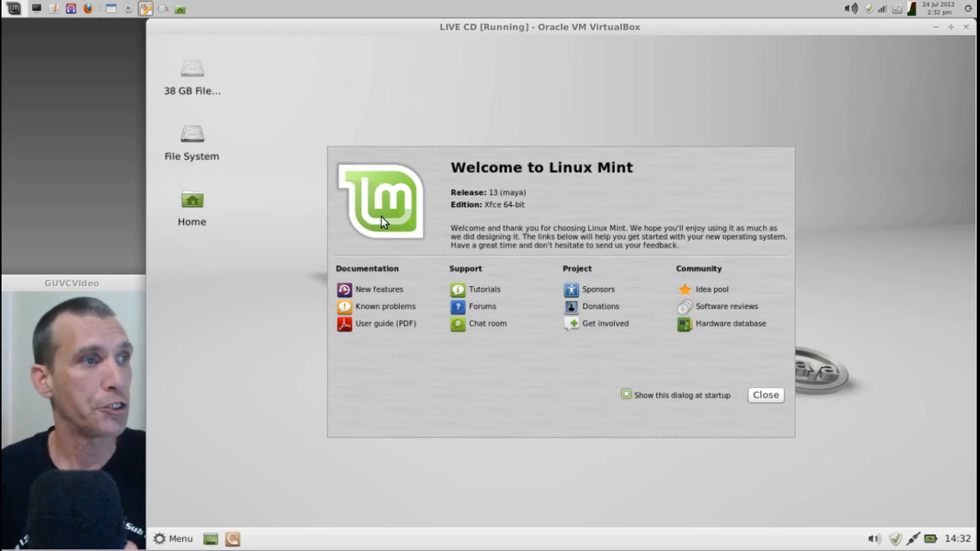
mouse_move(389, 294)
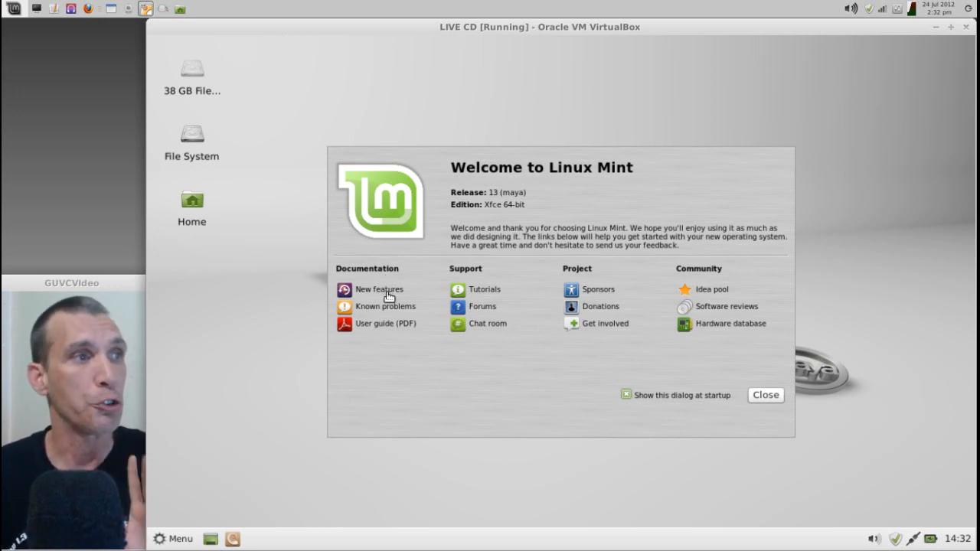
mouse_move(396, 317)
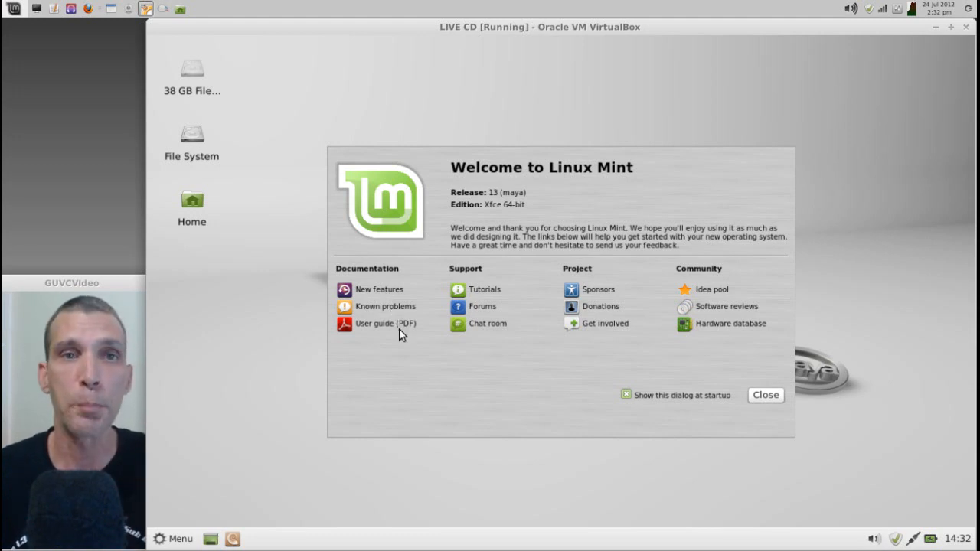
mouse_move(492, 297)
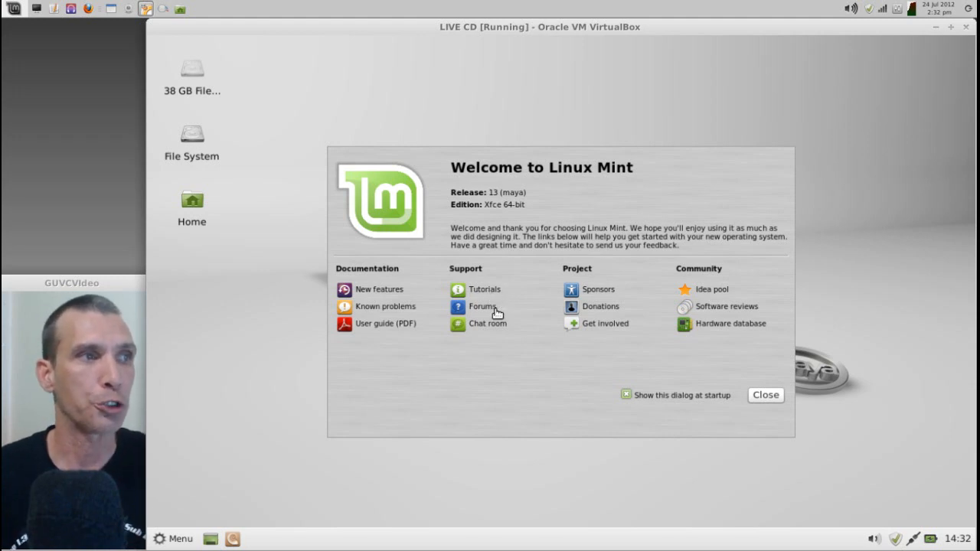
mouse_move(493, 337)
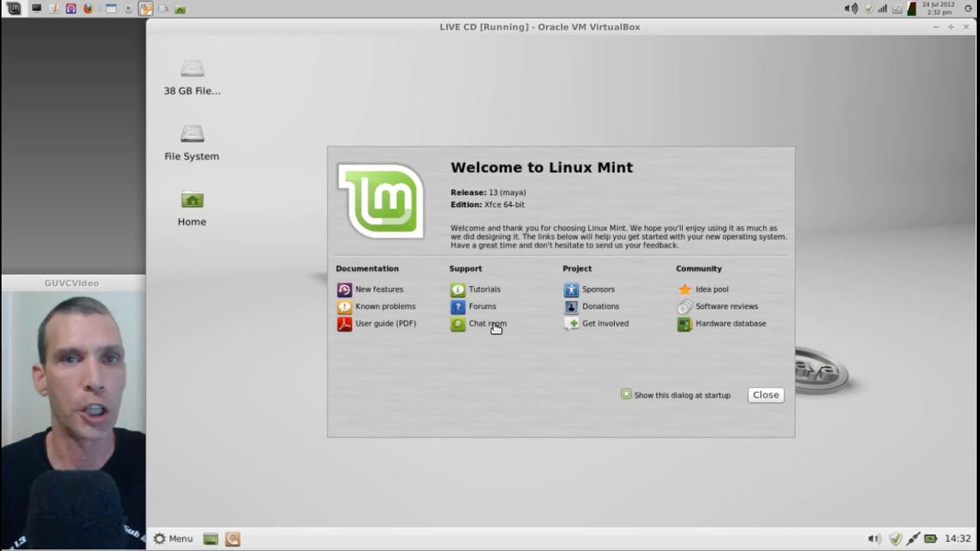
mouse_move(655, 270)
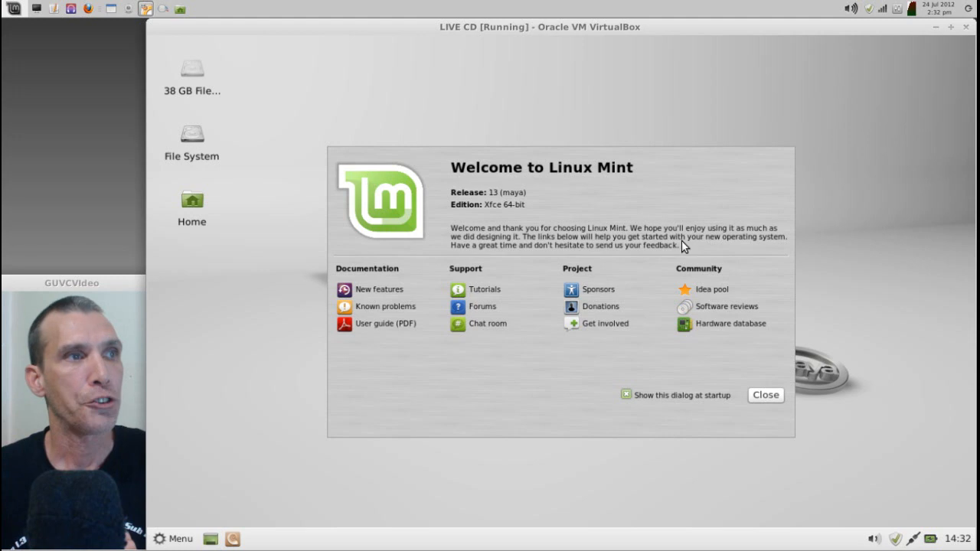
mouse_move(579, 258)
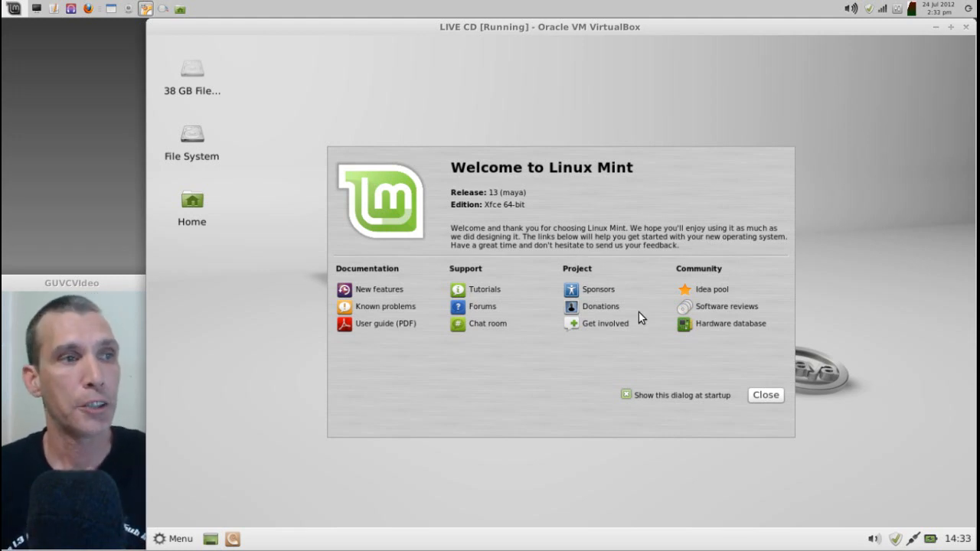
Untick 'Show this dialog at startup' so the Welcome Screen stops appearing.
click(625, 395)
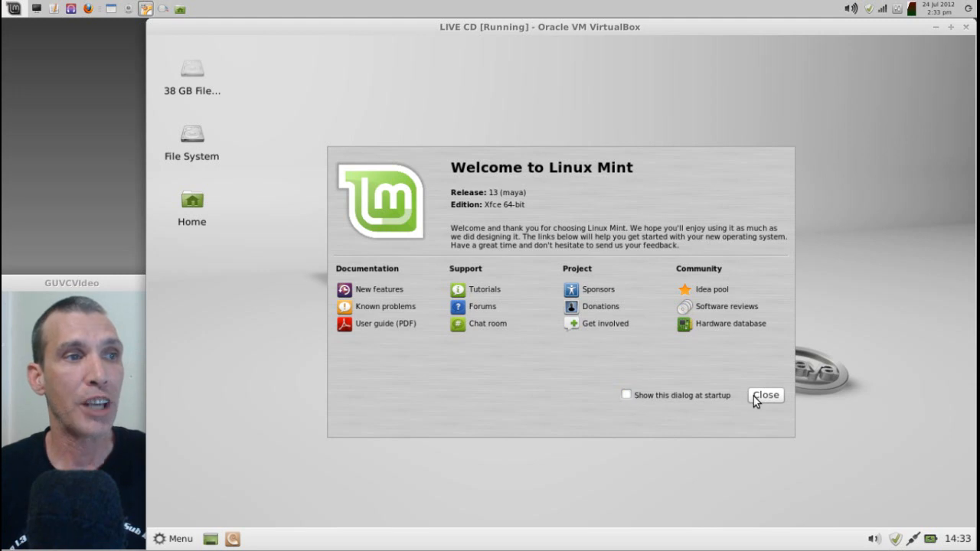
Close the Welcome Screen and launch Terminal Emulator from the Xfce Menu.
click(766, 395)
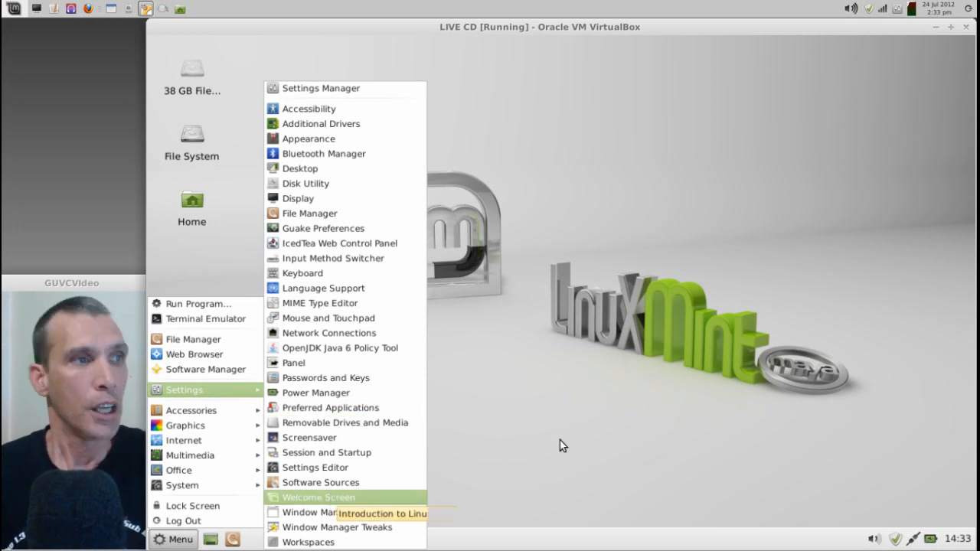
click(563, 444)
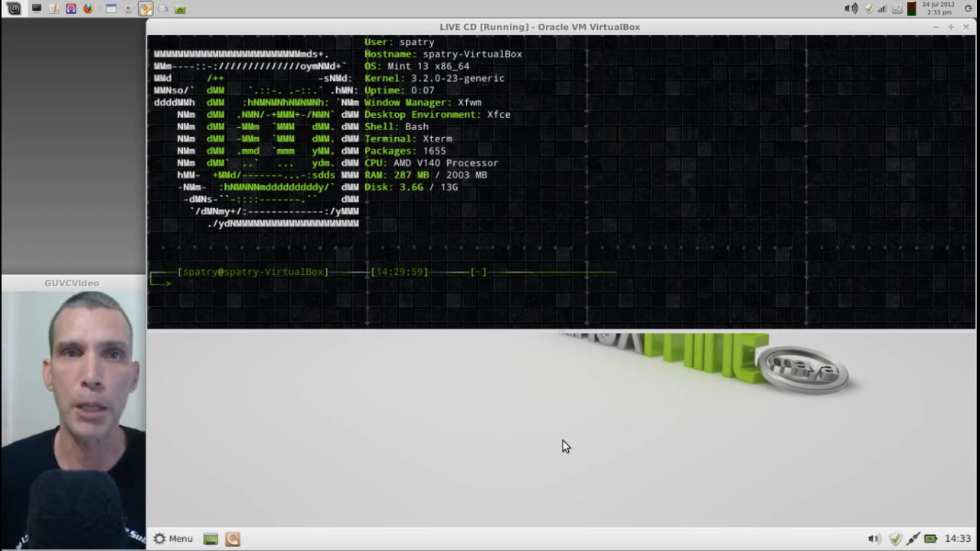
Run 'sudo apt-get install bleachbit' and answer y to complete the installation.
text(s)
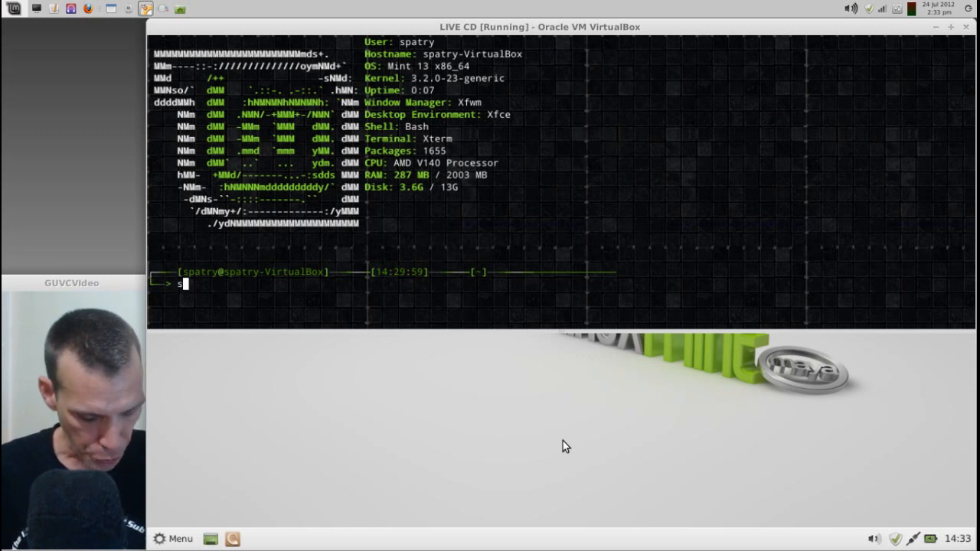
text(udo)
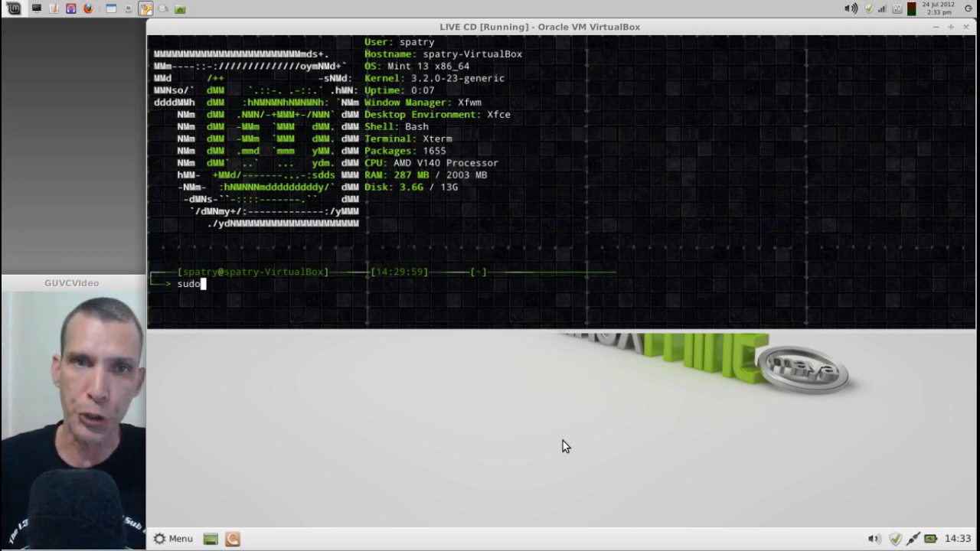
text(ap)
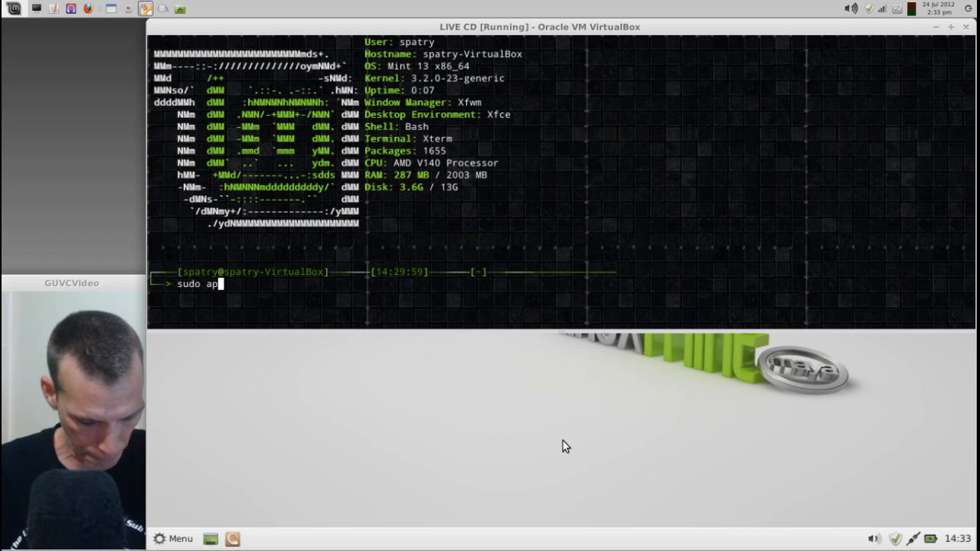
text(t-get)
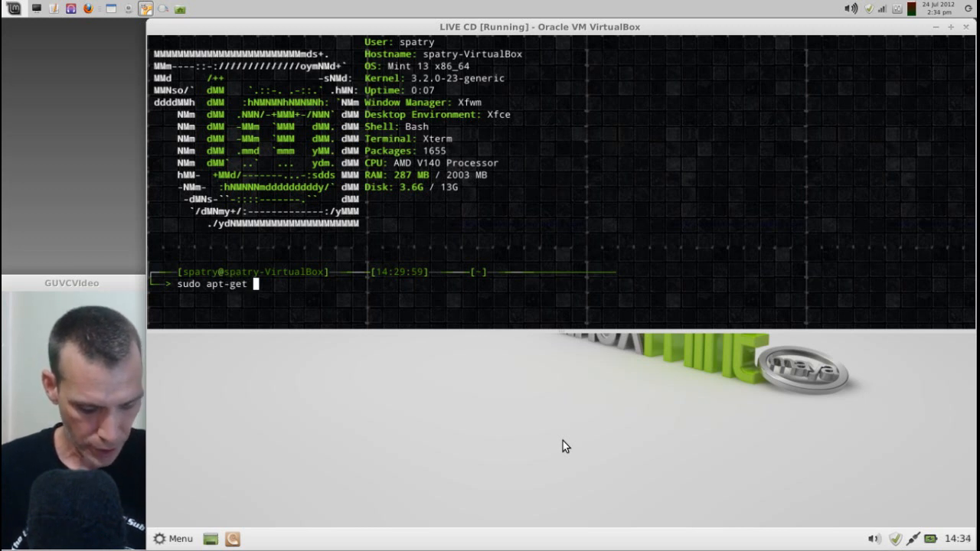
text(install)
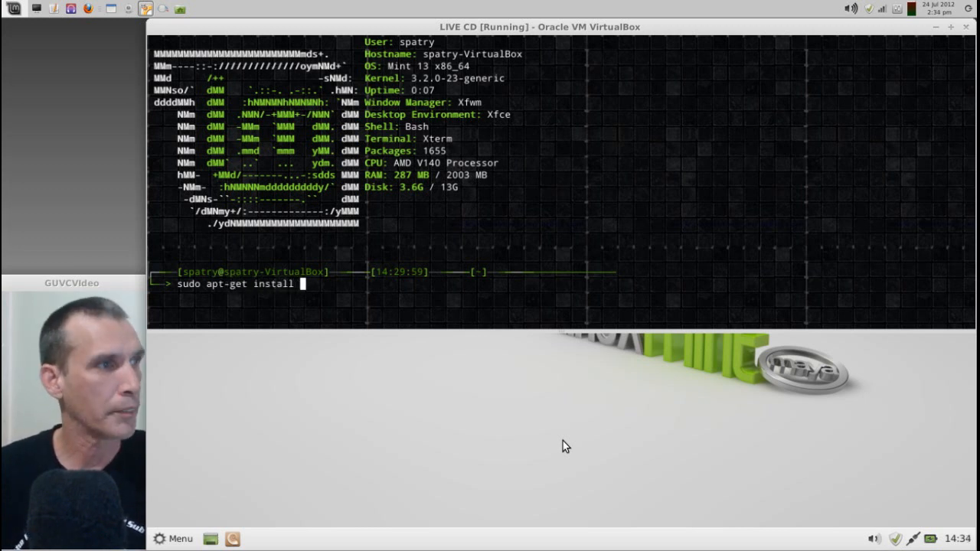
text(bleac)
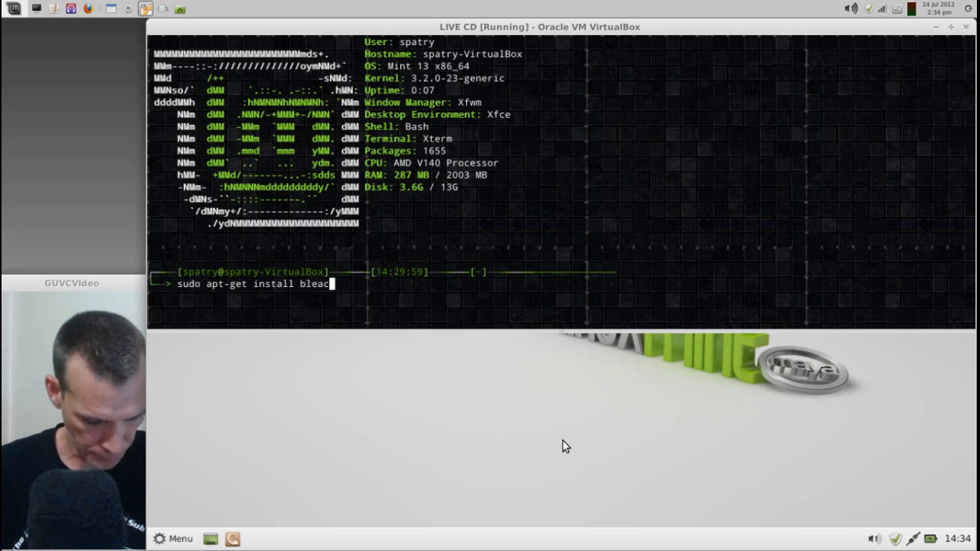
text(bit)
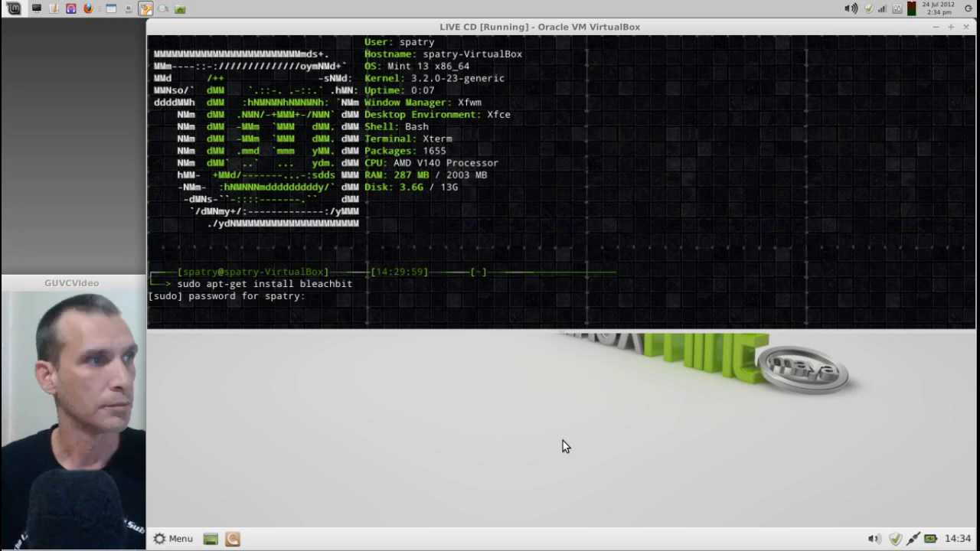
key(Return)
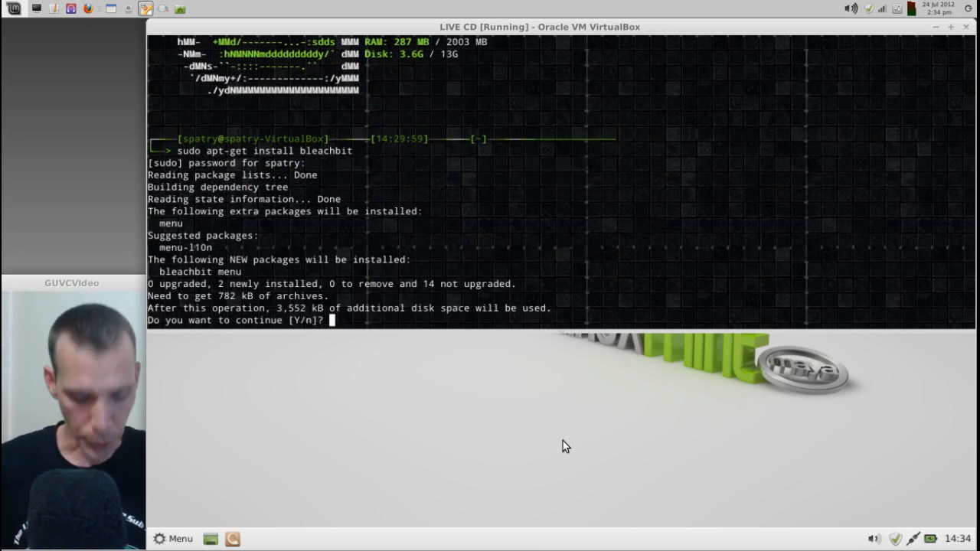
text(y)
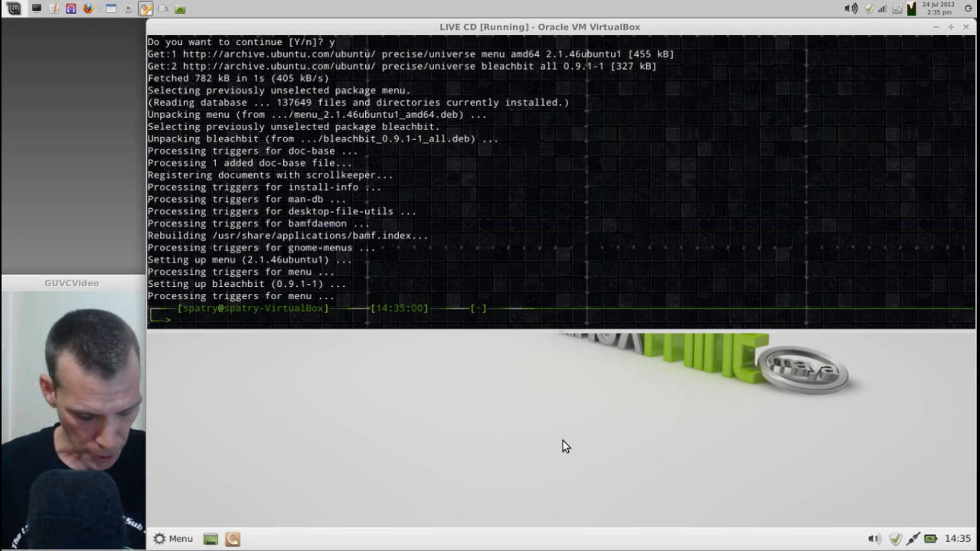
Launch BleachBit from the terminal with the bleachbit command.
text(blea)
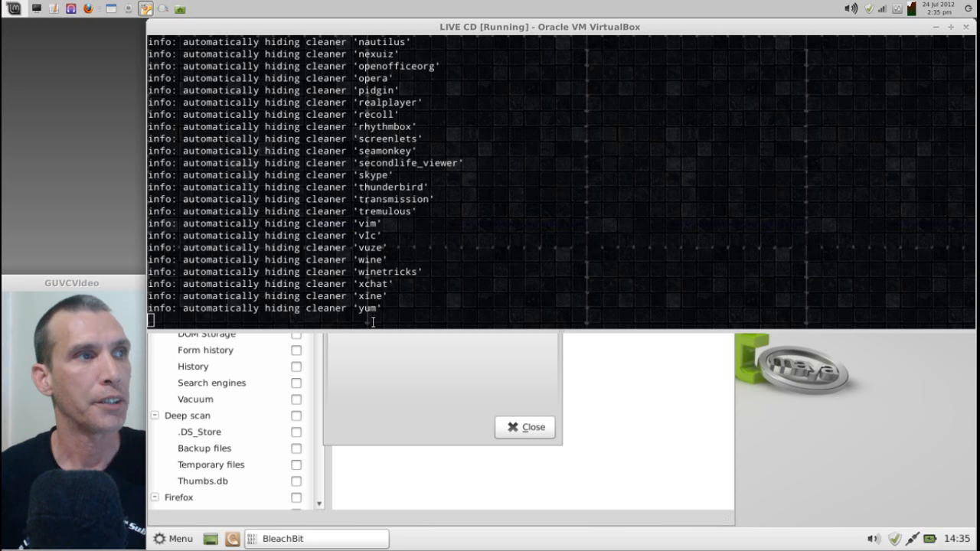
mouse_move(570, 199)
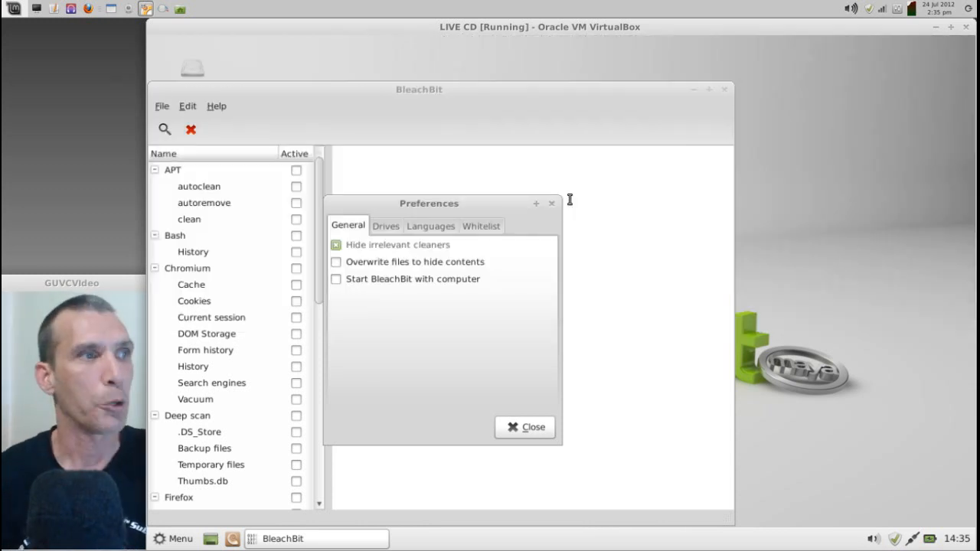
Move the Preferences dialog to the centre and show the Drives settings for free-space wiping.
drag(429, 202, 447, 205)
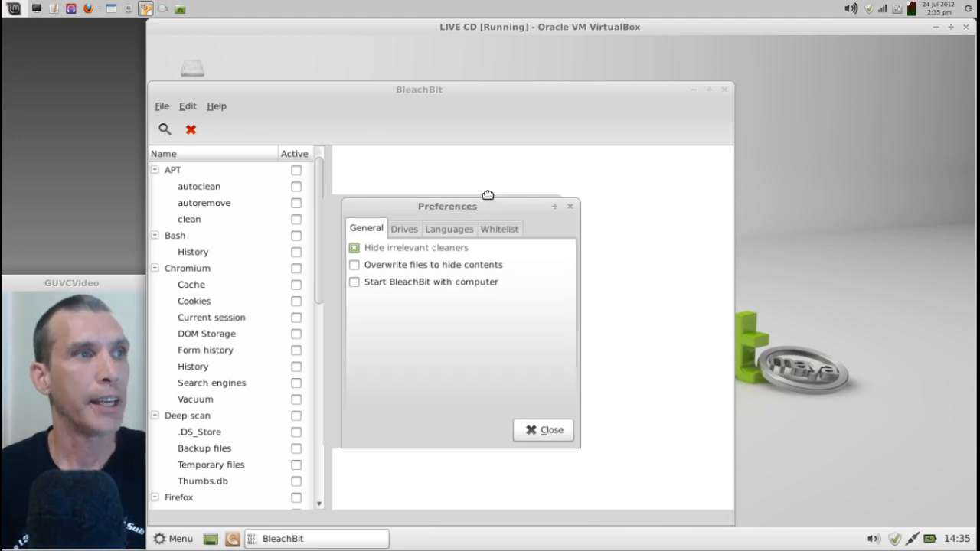
drag(447, 206, 496, 182)
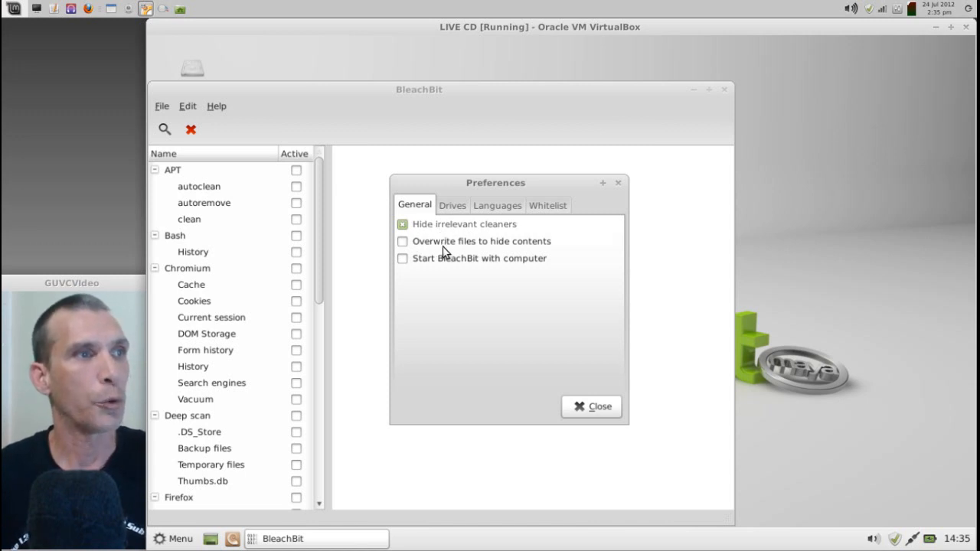
mouse_move(514, 253)
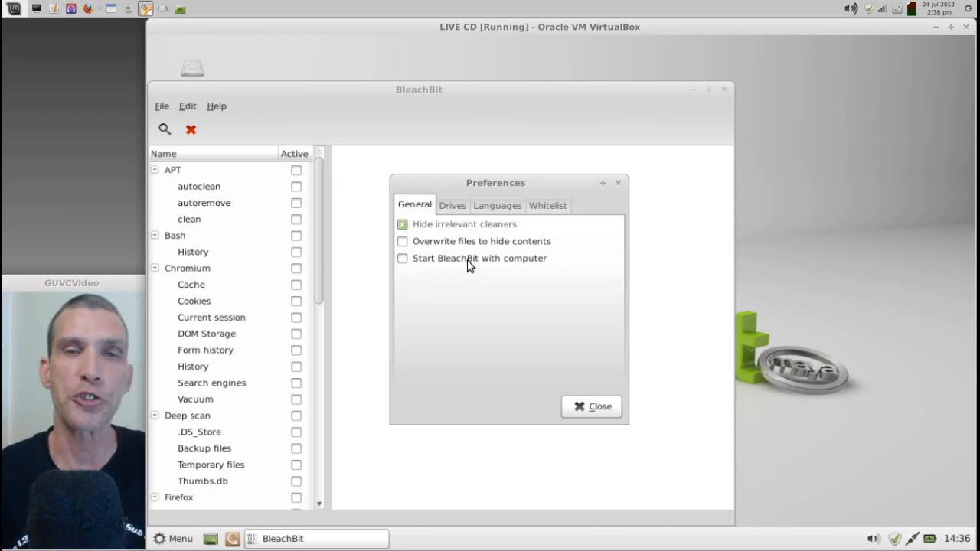
click(452, 205)
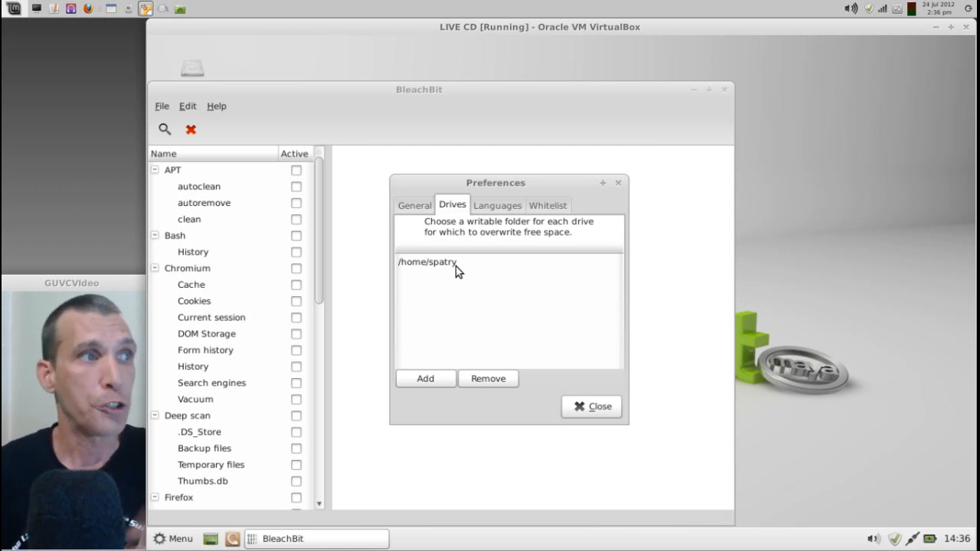
click(497, 205)
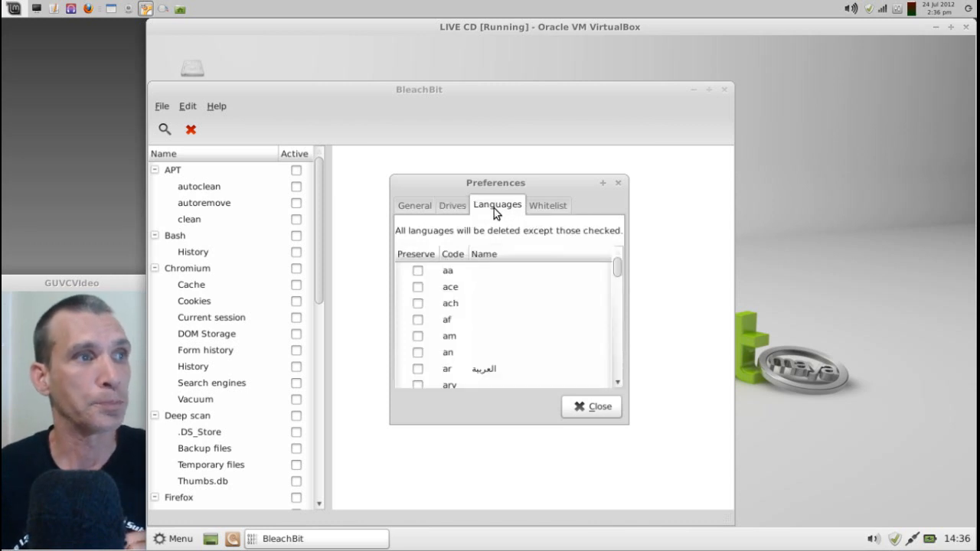
mouse_move(473, 248)
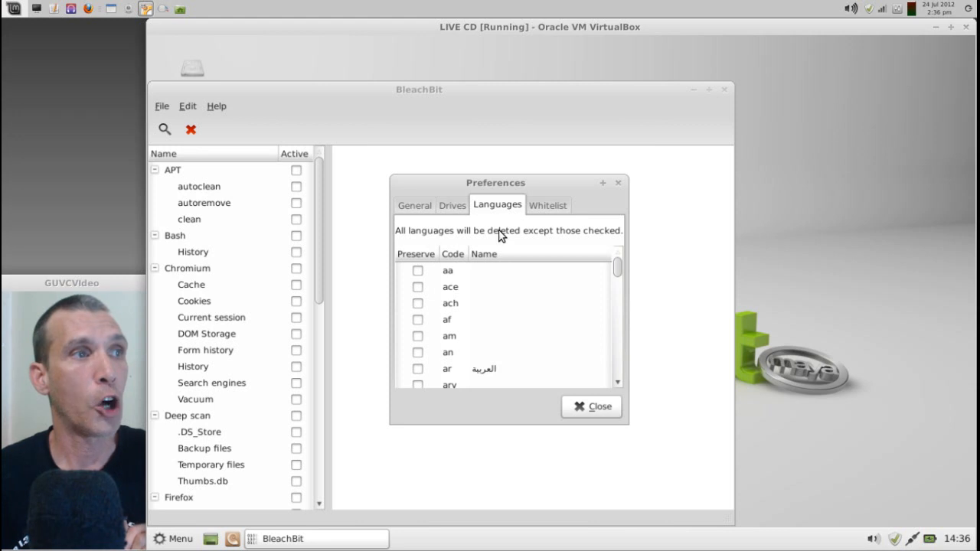
mouse_move(625, 273)
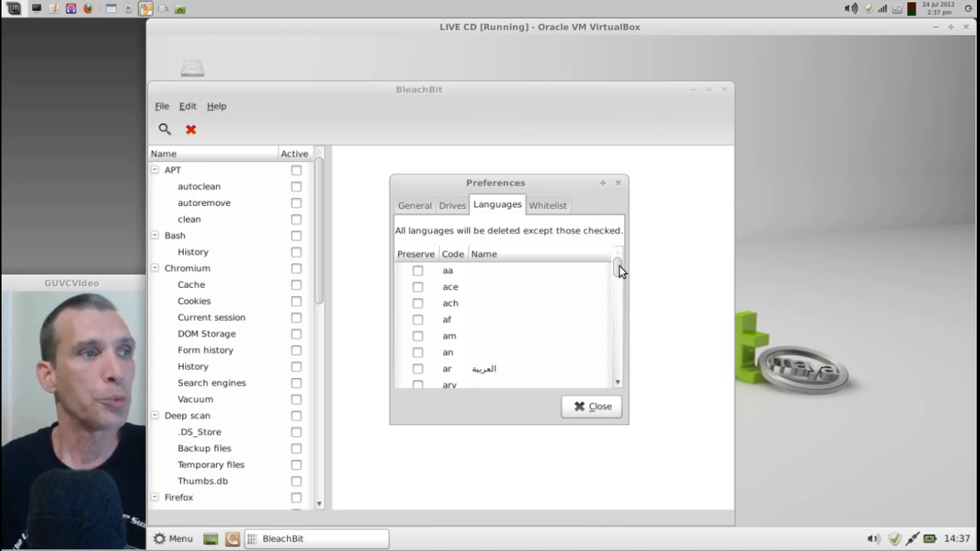
scroll(down, 3)
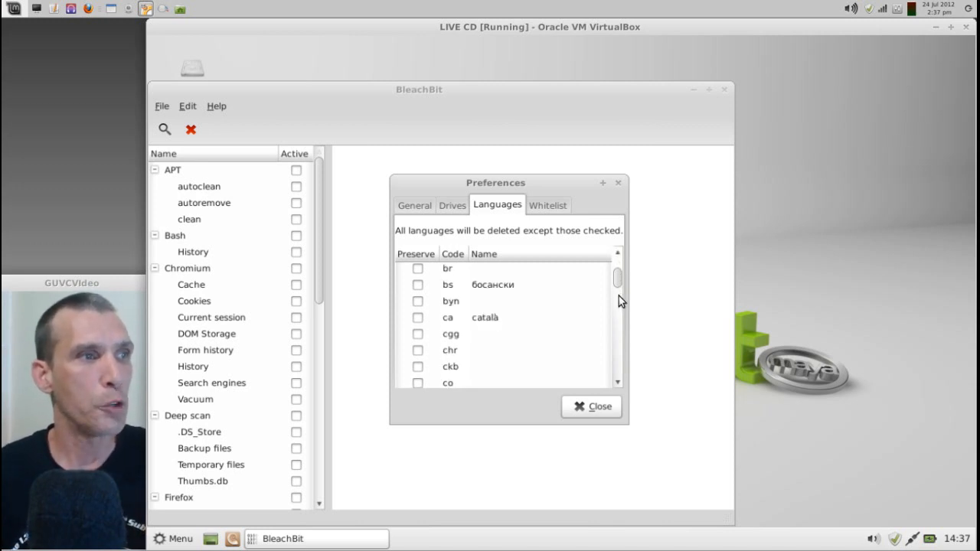
scroll(down, 3)
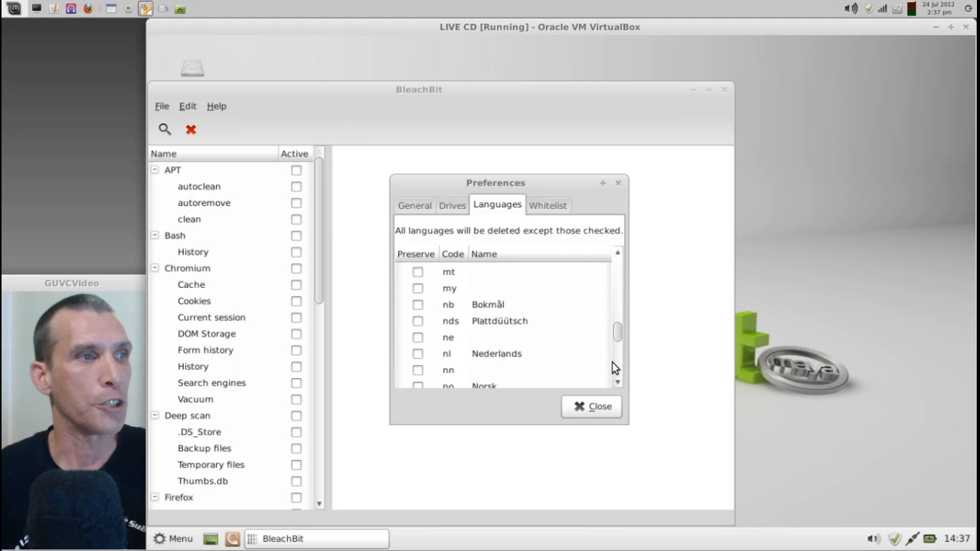
scroll(down, 3)
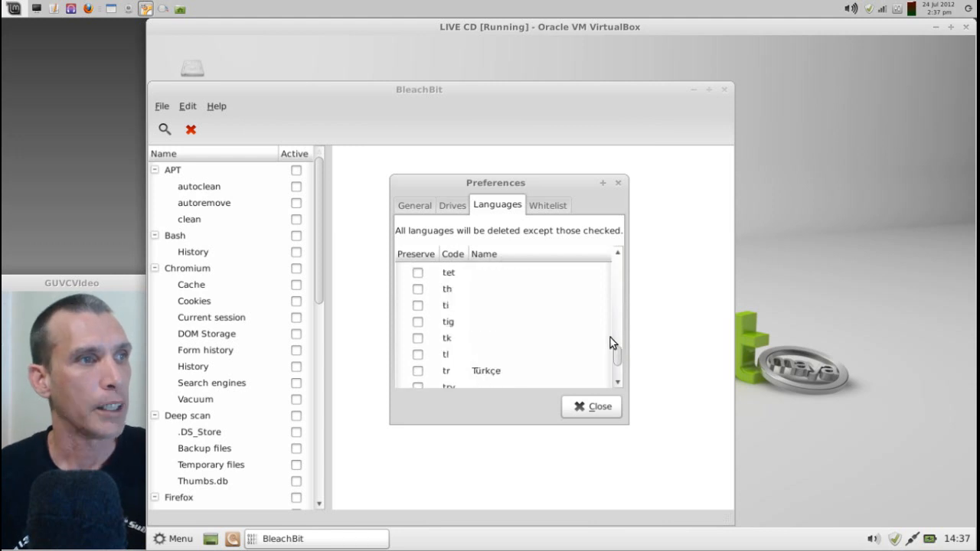
scroll(down, 3)
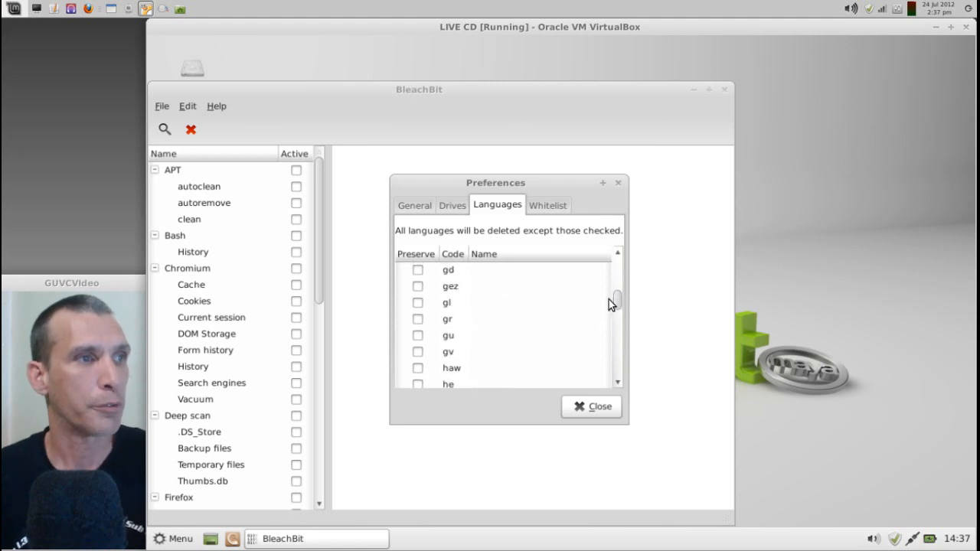
scroll(down, 3)
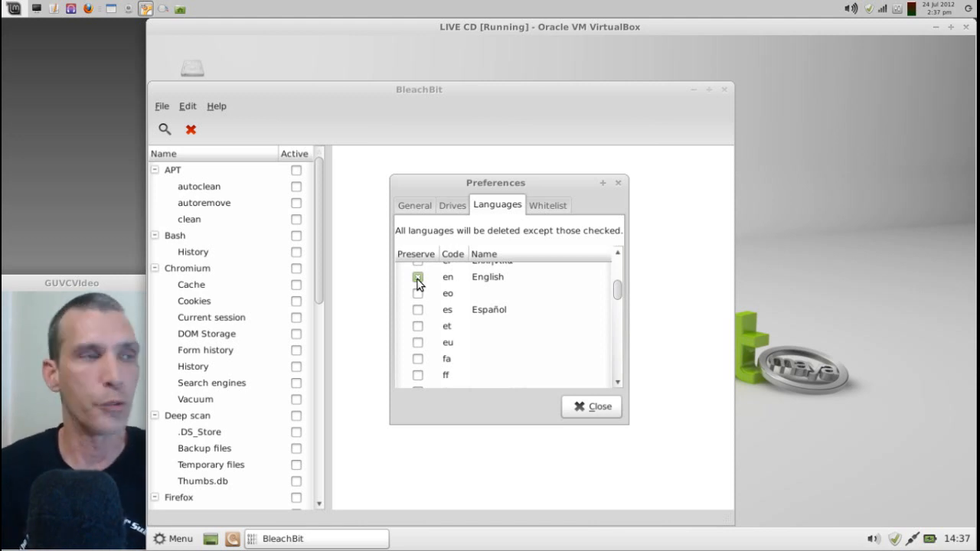
Preserve 'en' English in the Languages list and close the Preferences window.
click(546, 205)
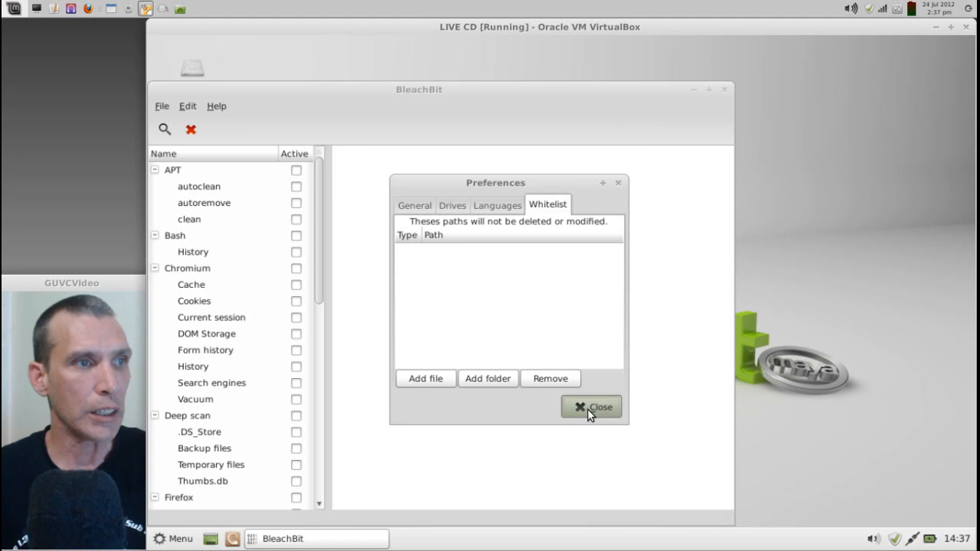
click(591, 407)
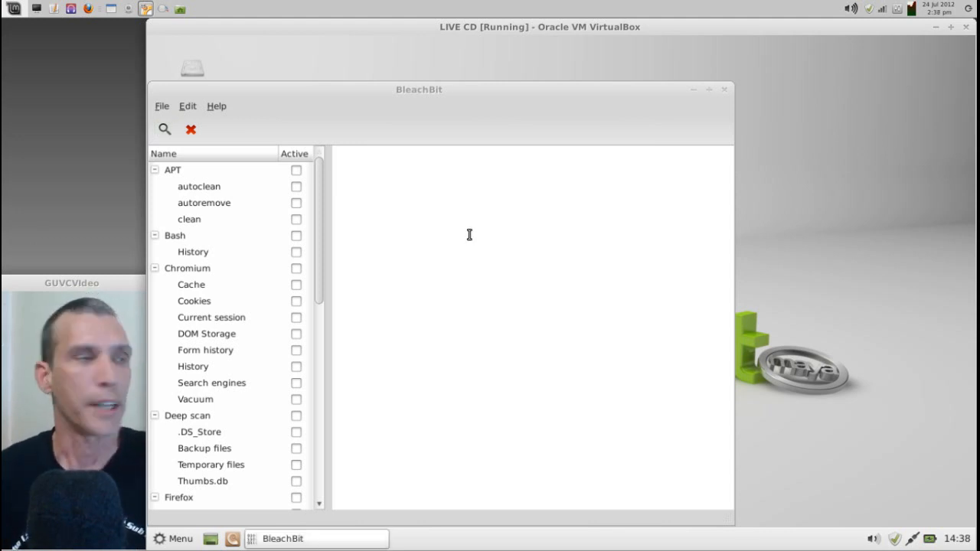
mouse_move(211, 184)
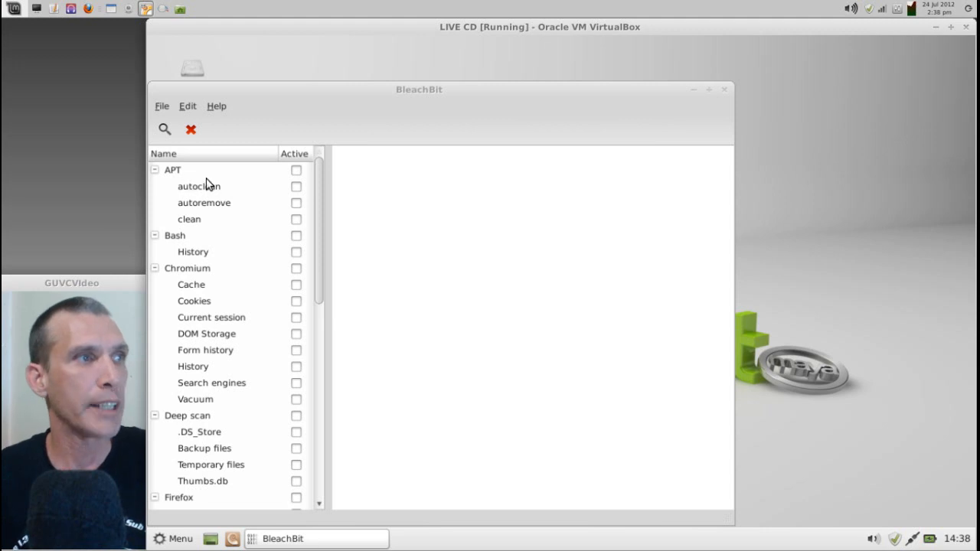
mouse_move(217, 217)
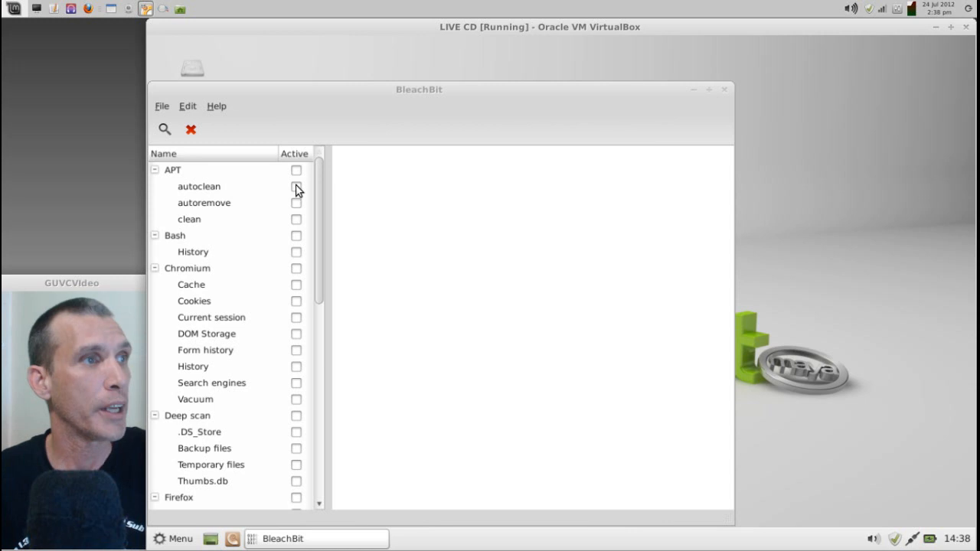
Tick the APT category so autoclean, autoremove and clean are all selected.
click(295, 170)
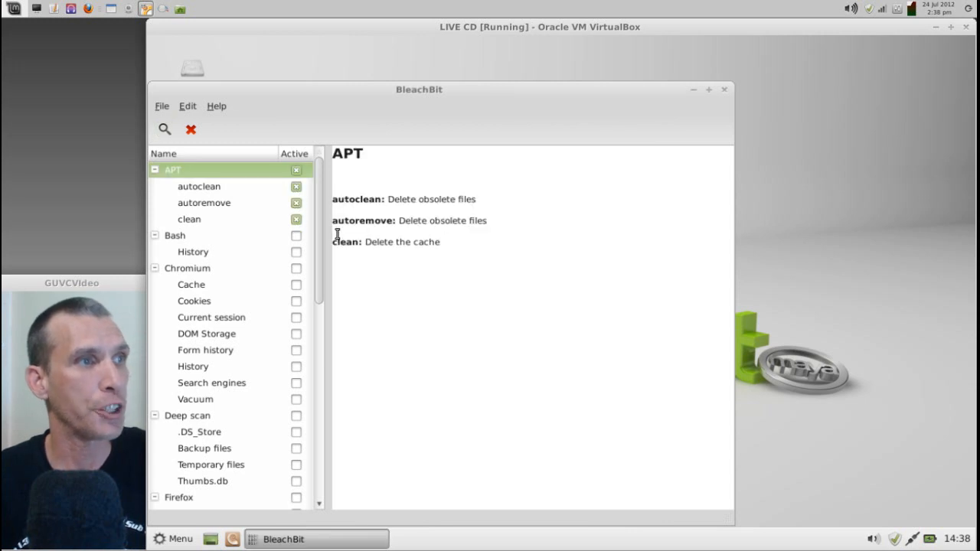
mouse_move(297, 235)
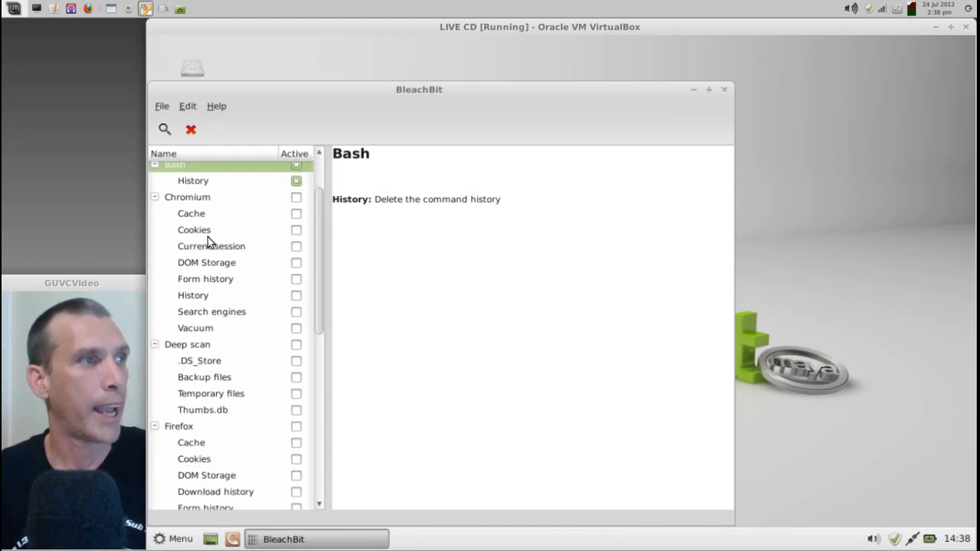
mouse_move(205, 268)
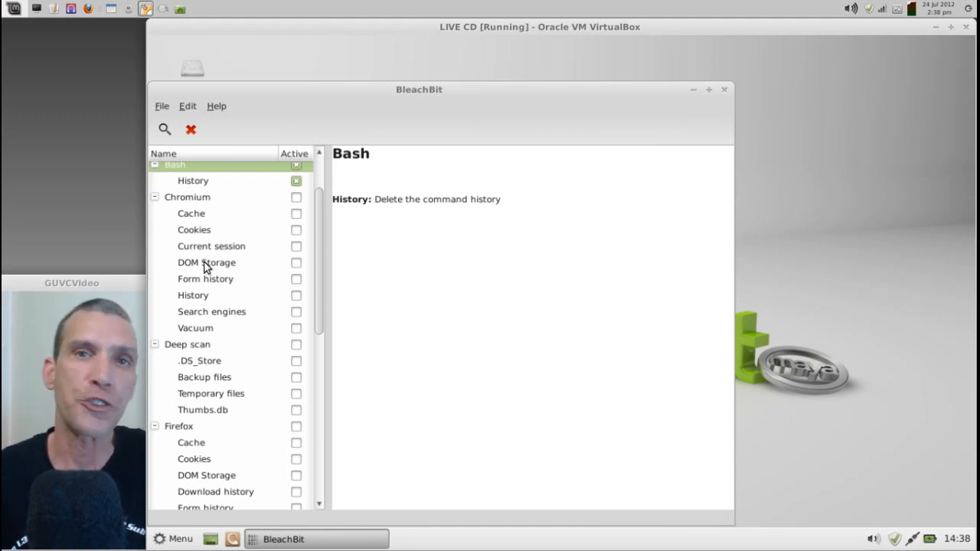
mouse_move(221, 291)
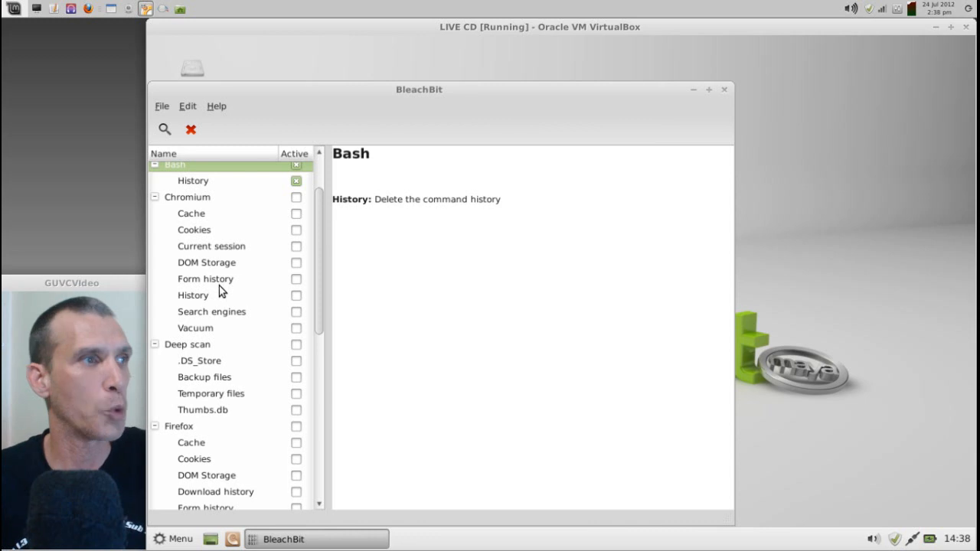
mouse_move(213, 329)
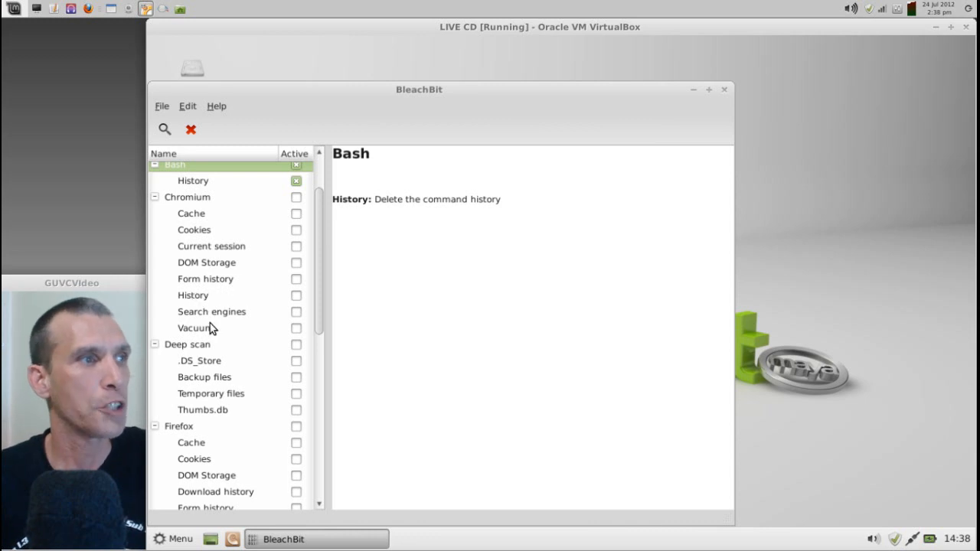
mouse_move(295, 214)
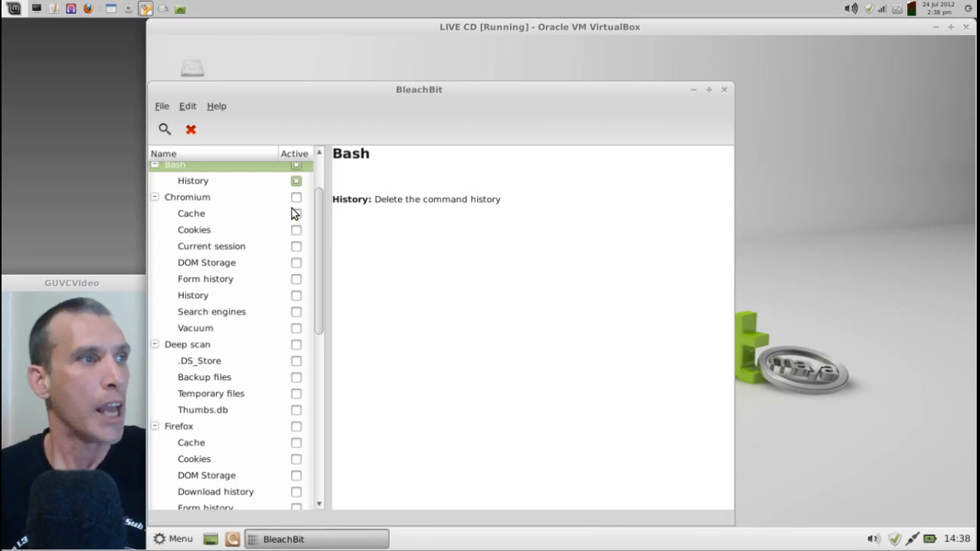
Tick Chromium and Deep scan, accepting the .DS_Store, Backup, Temporary files and Thumbs.db warnings.
click(295, 196)
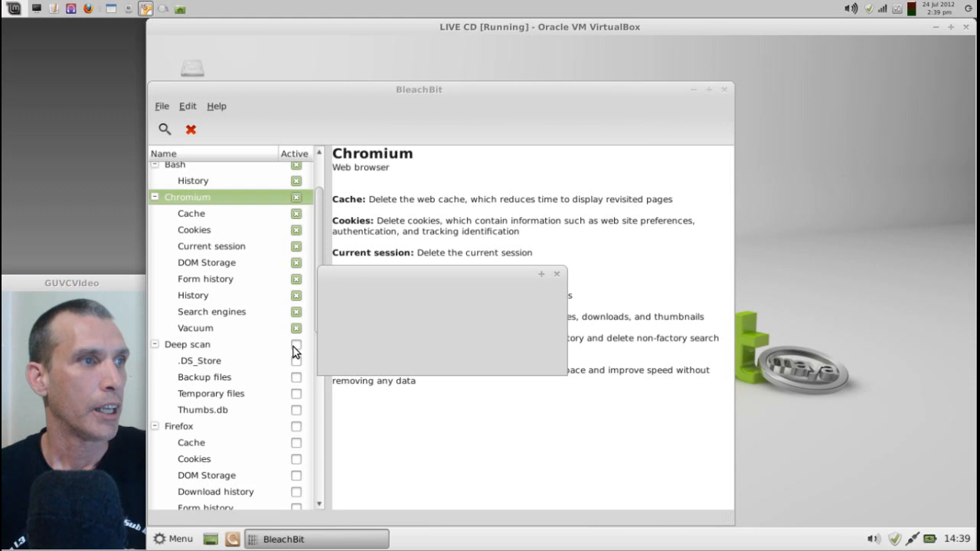
click(296, 361)
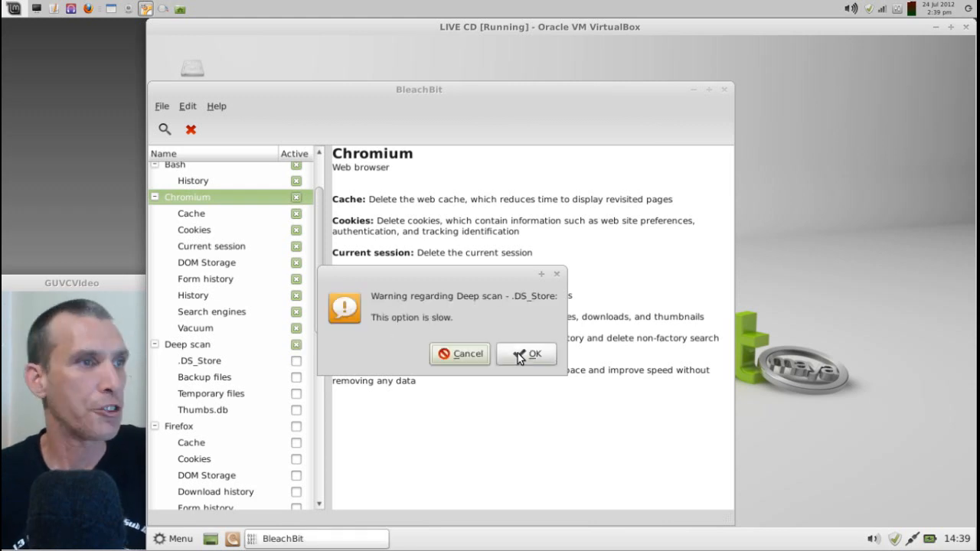
click(525, 354)
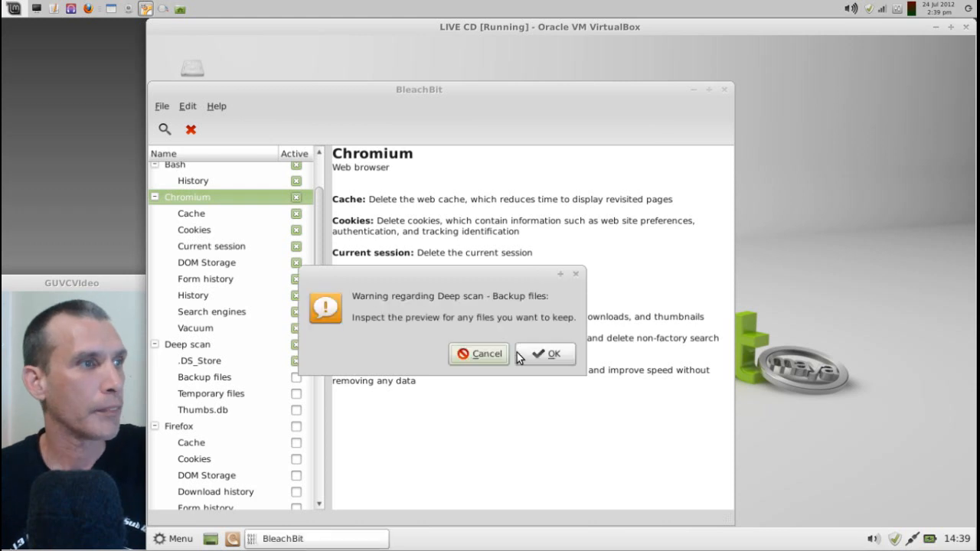
mouse_move(481, 304)
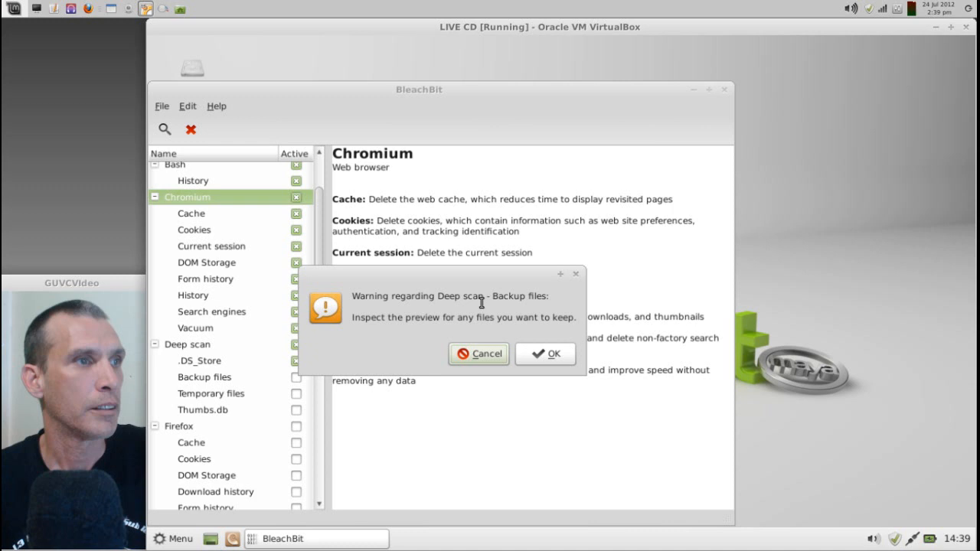
mouse_move(477, 330)
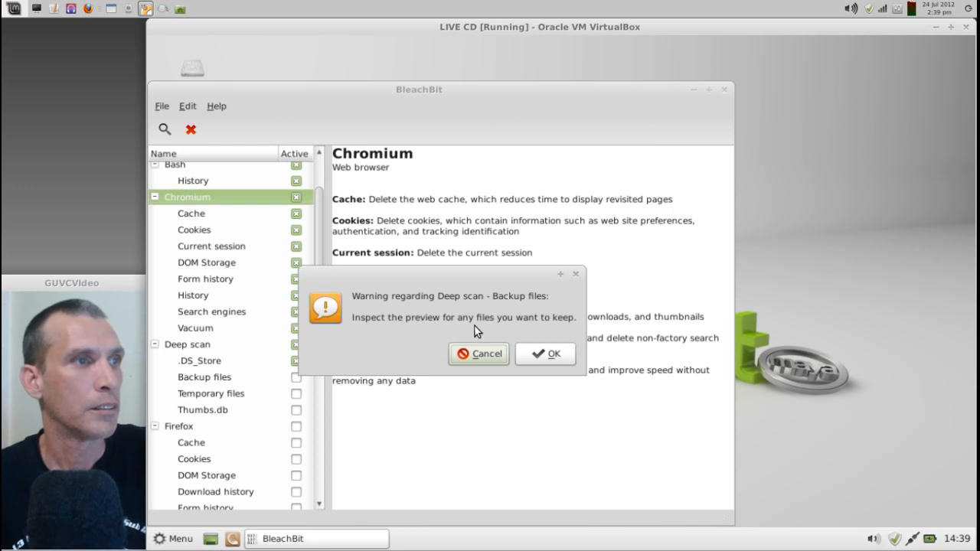
mouse_move(407, 313)
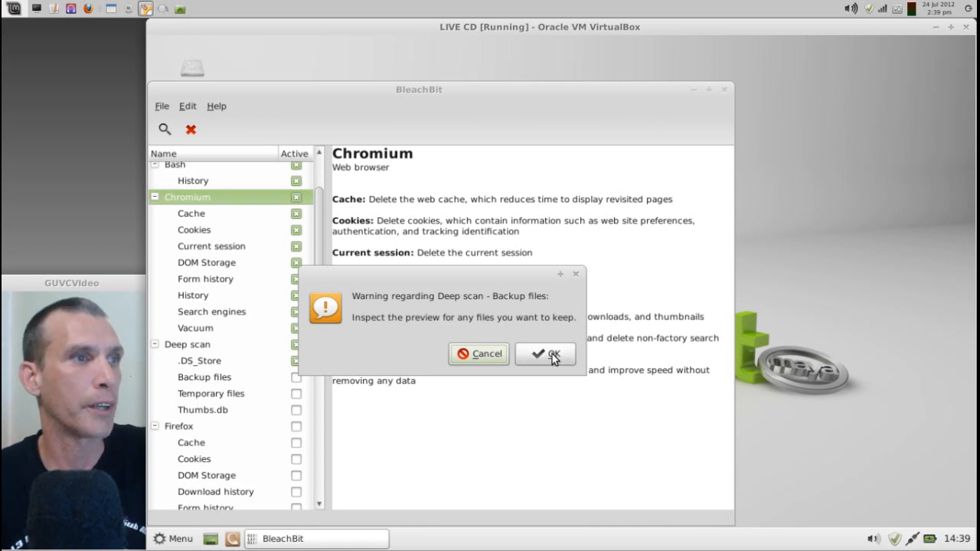
click(545, 352)
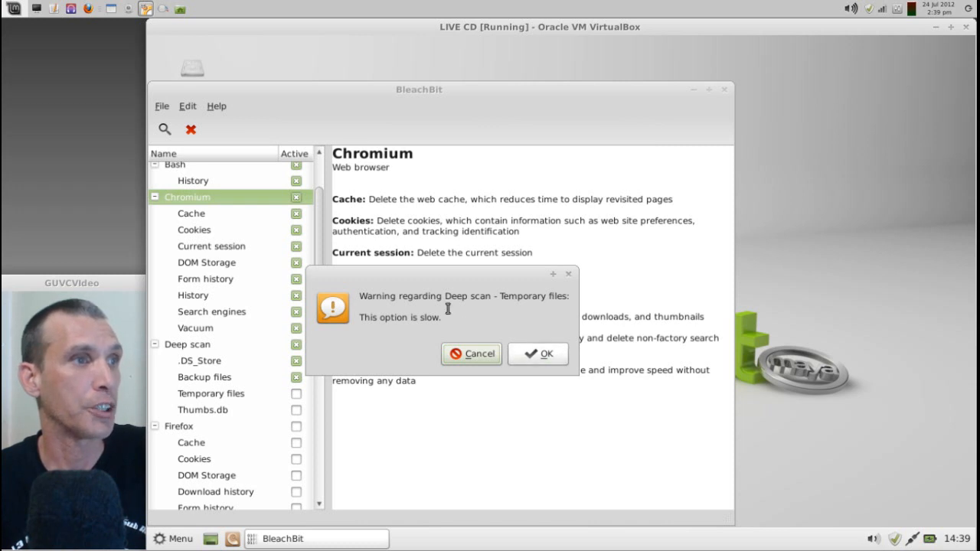
mouse_move(317, 346)
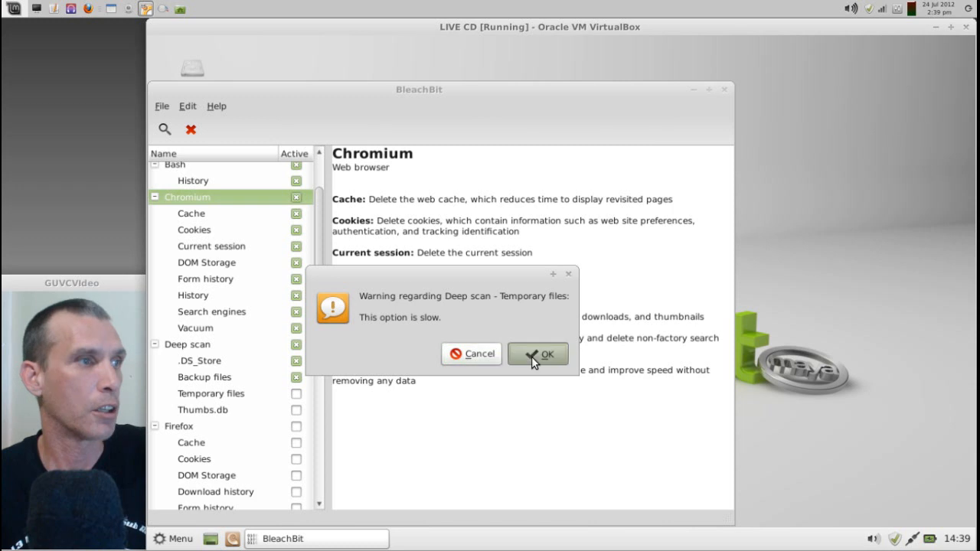
click(538, 354)
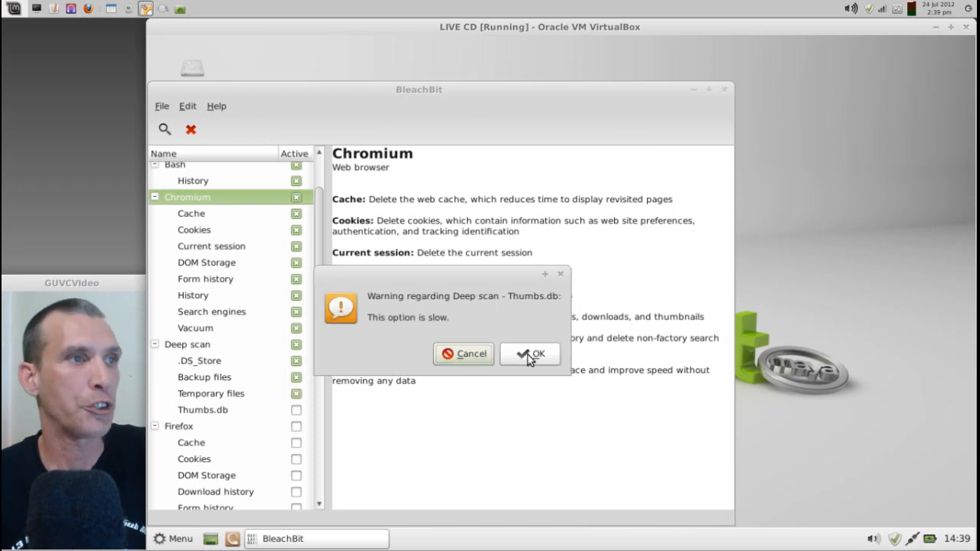
click(530, 354)
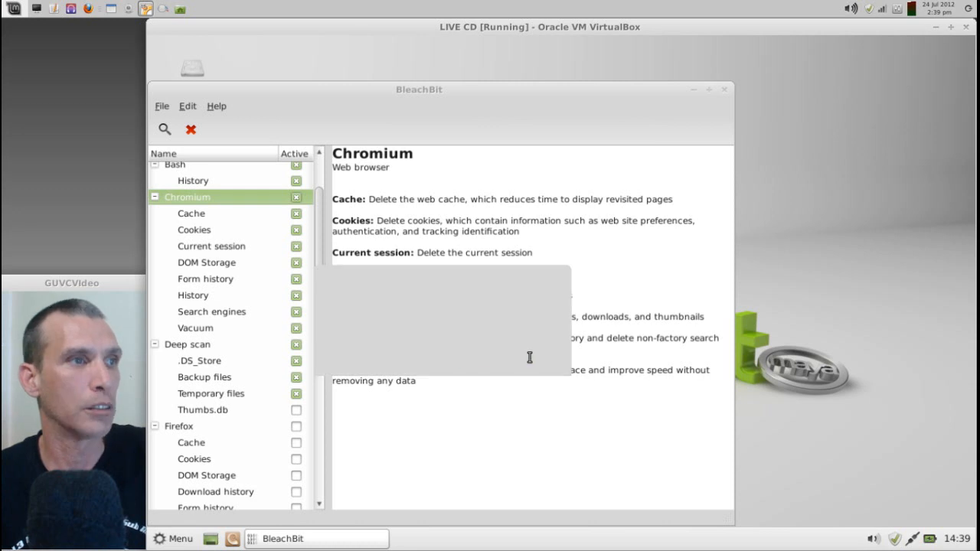
click(186, 343)
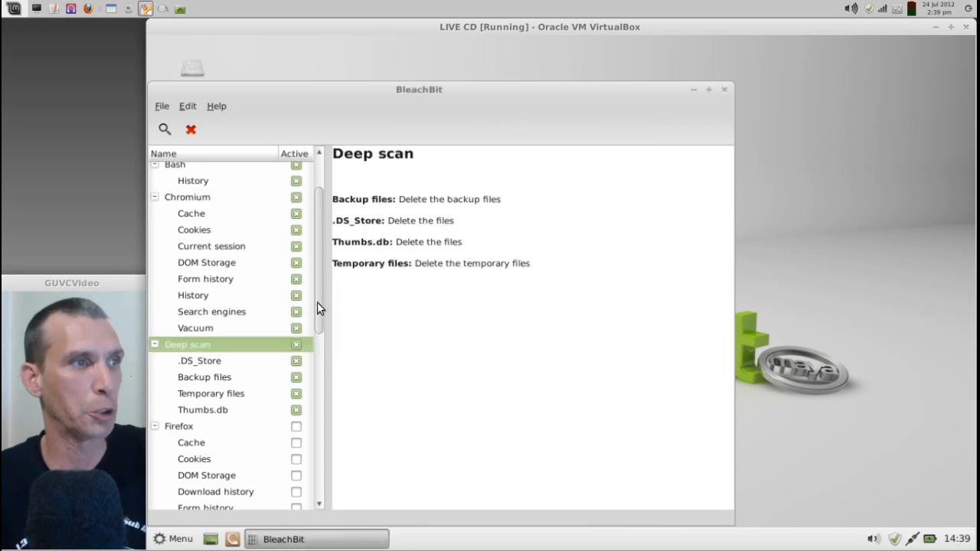
Tick the Firefox category and untick its Passwords cleaner.
scroll(down, 3)
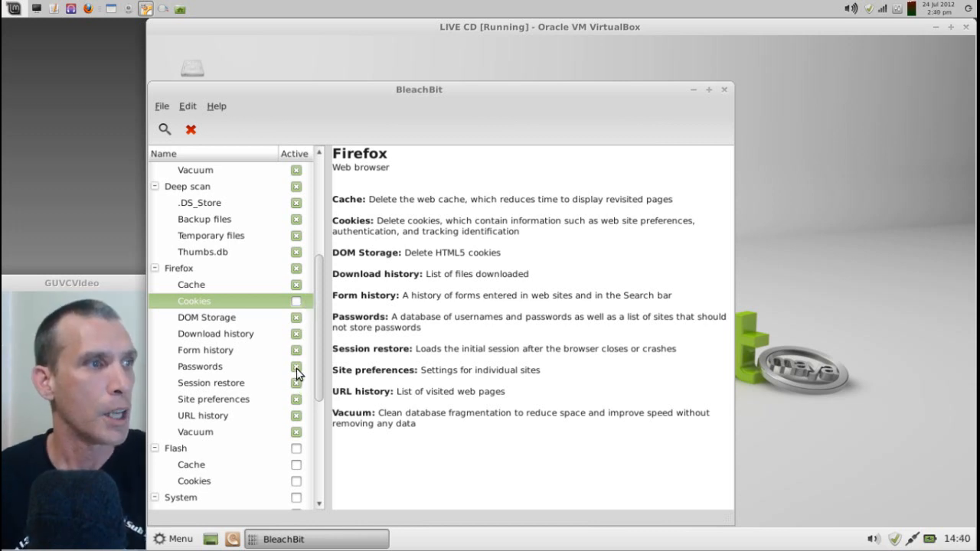
click(297, 367)
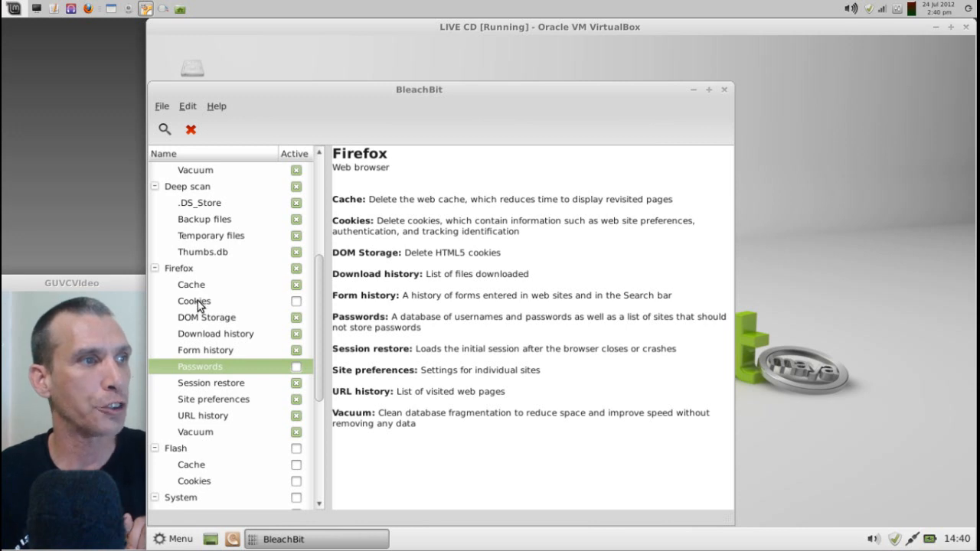
mouse_move(205, 375)
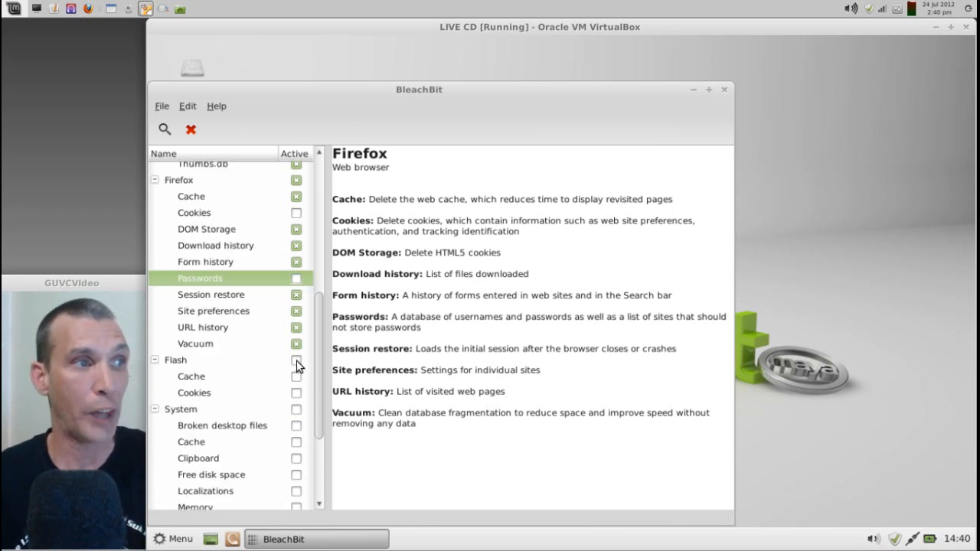
Tick the Flash and System categories, accepting the experimental Memory option warning.
click(175, 360)
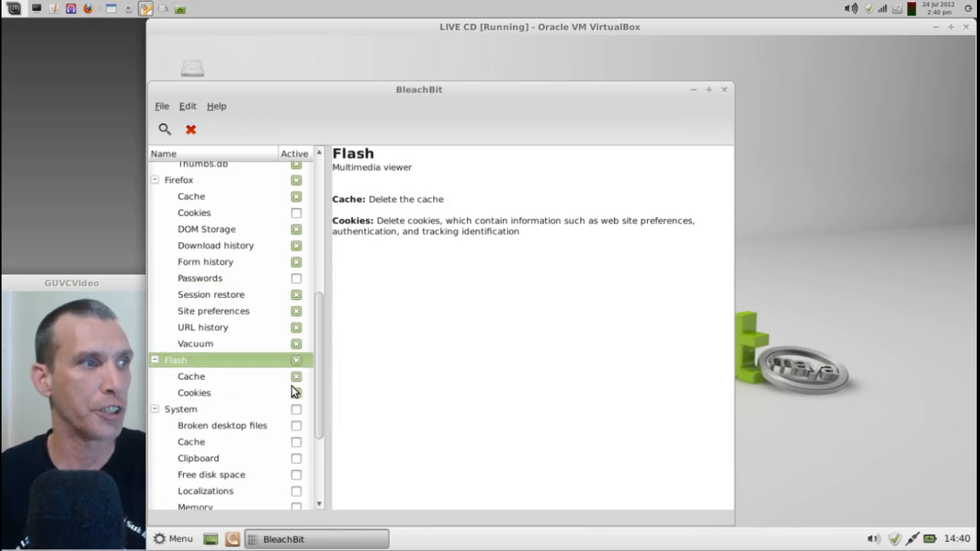
scroll(down, 3)
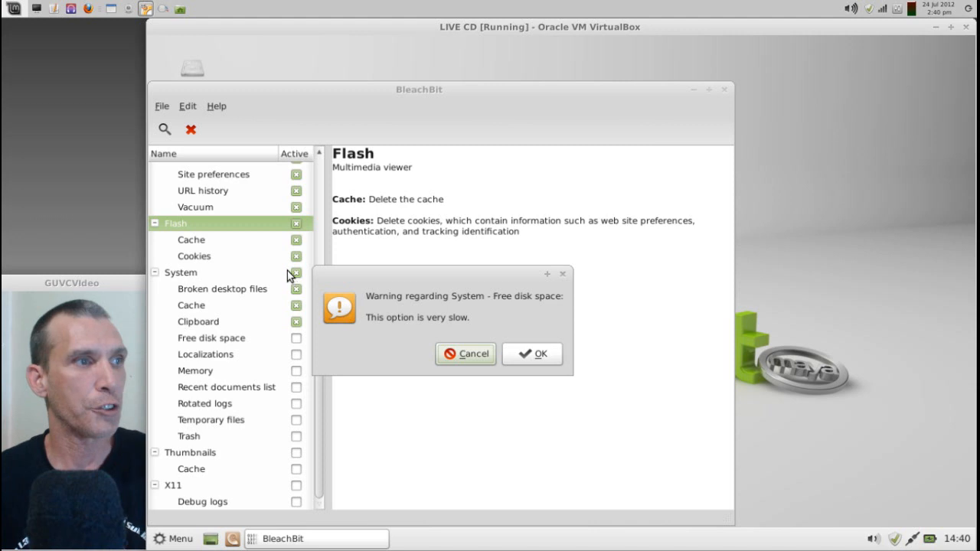
mouse_move(404, 337)
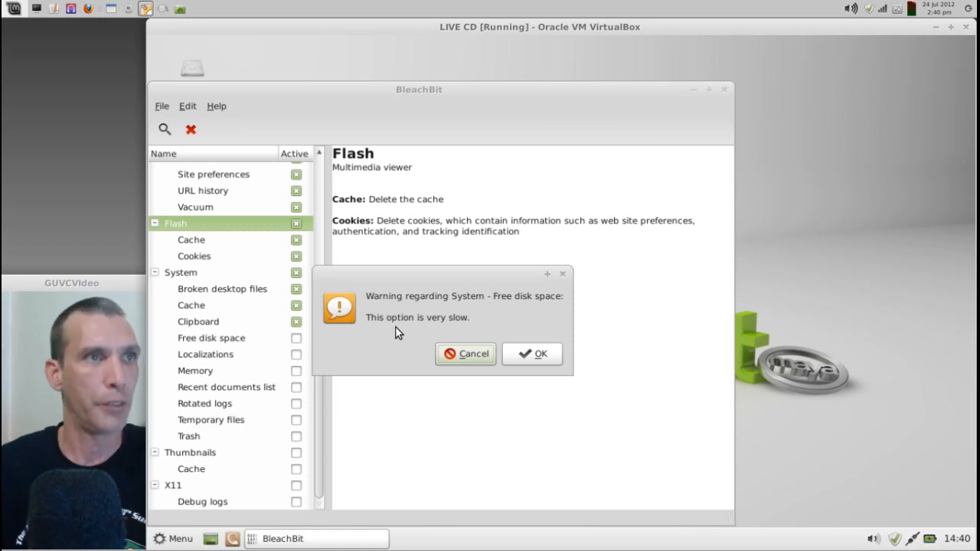
mouse_move(536, 358)
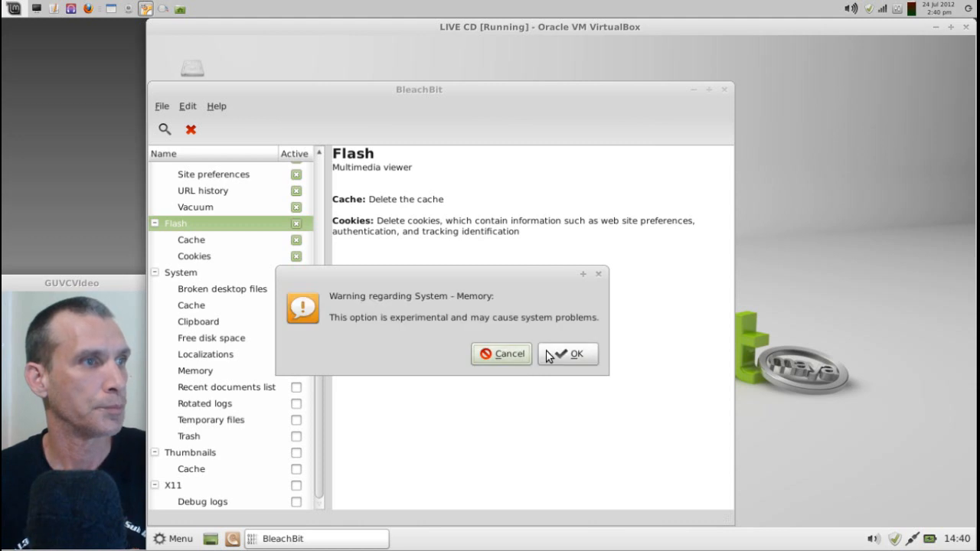
click(568, 354)
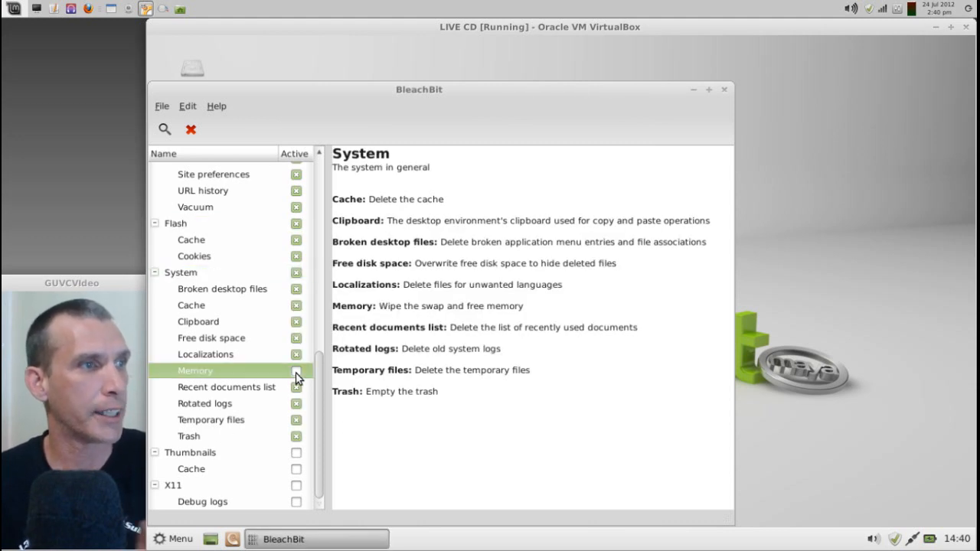
Untick Memory and Free disk space under System, then tick Thumbnails cache and X11 debug logs.
click(297, 370)
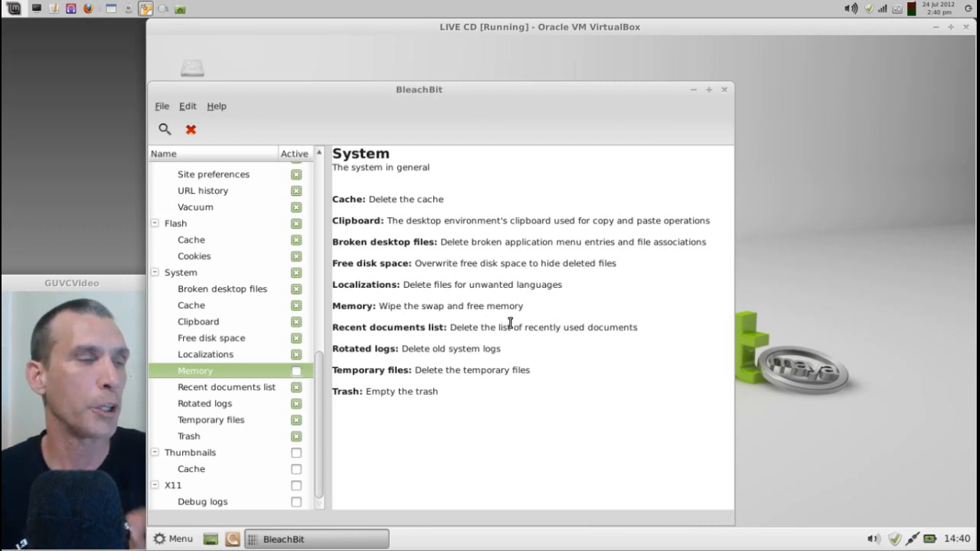
mouse_move(324, 392)
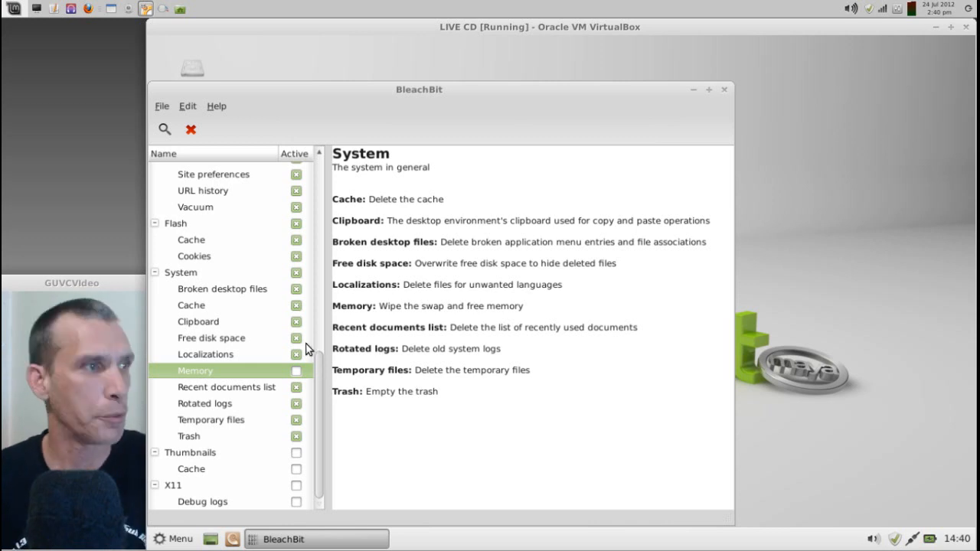
click(212, 339)
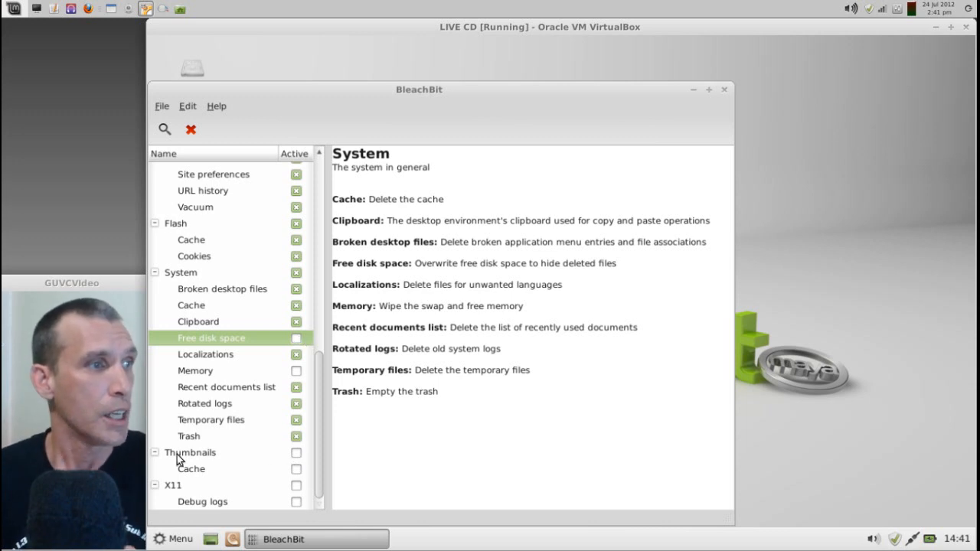
click(190, 453)
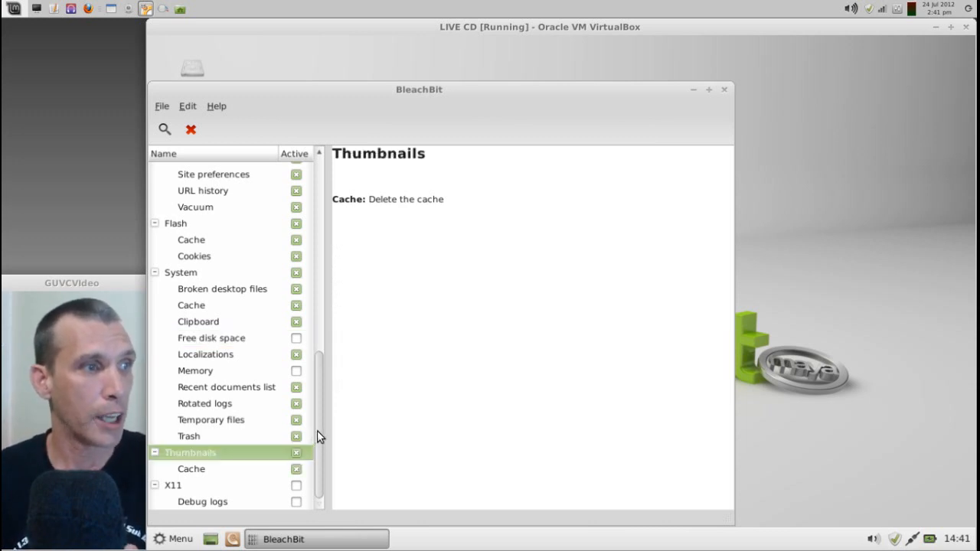
click(173, 484)
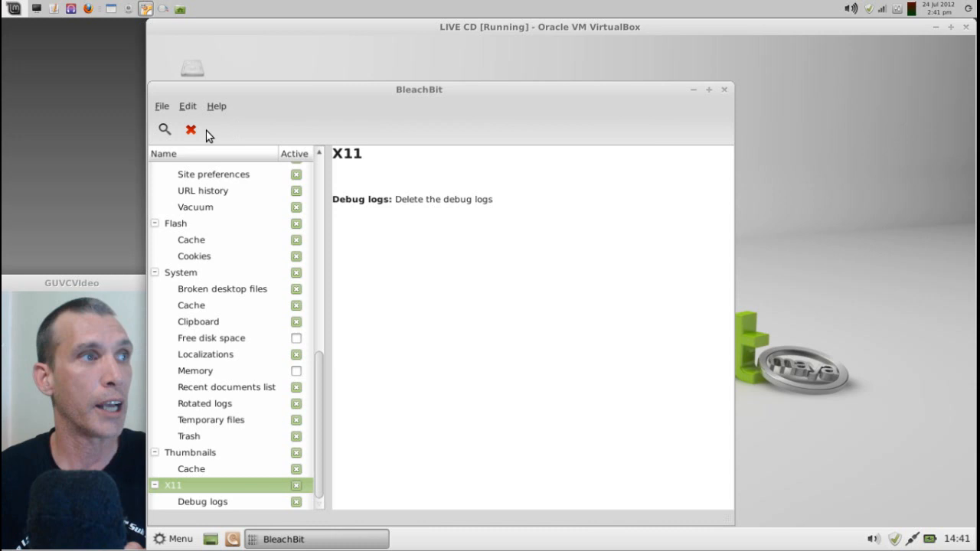
mouse_move(190, 128)
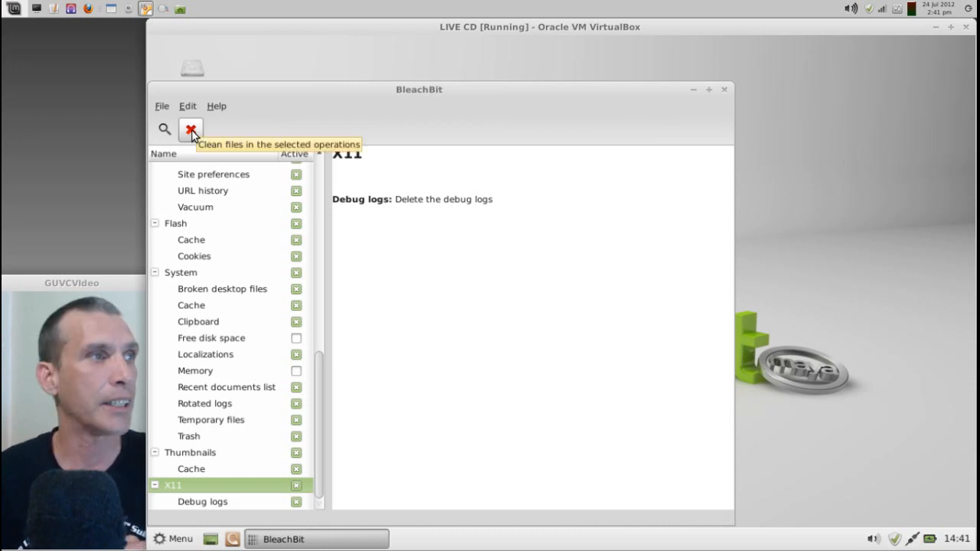
Run Clean and confirm the permanent deletion, freeing about 19.7 MB with some permission-denied errors.
click(190, 128)
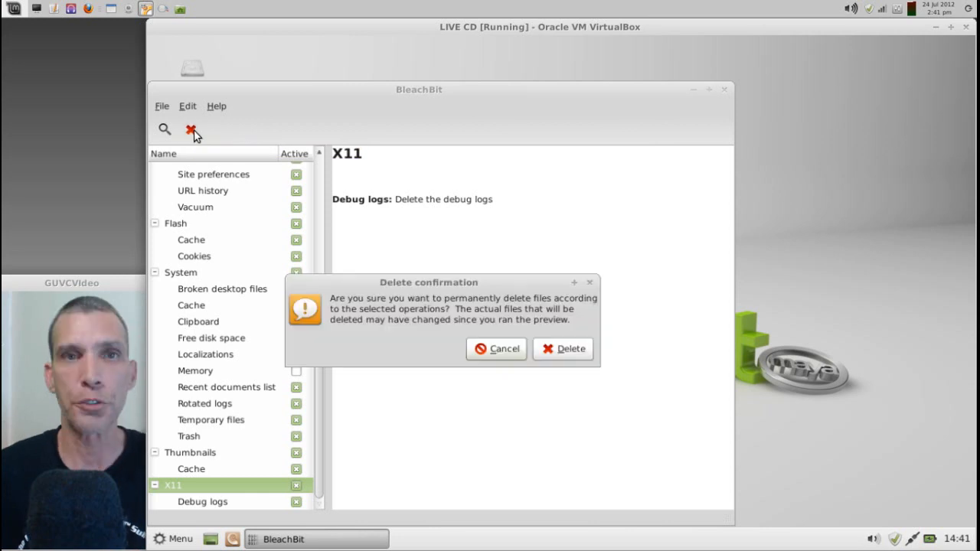
mouse_move(190, 129)
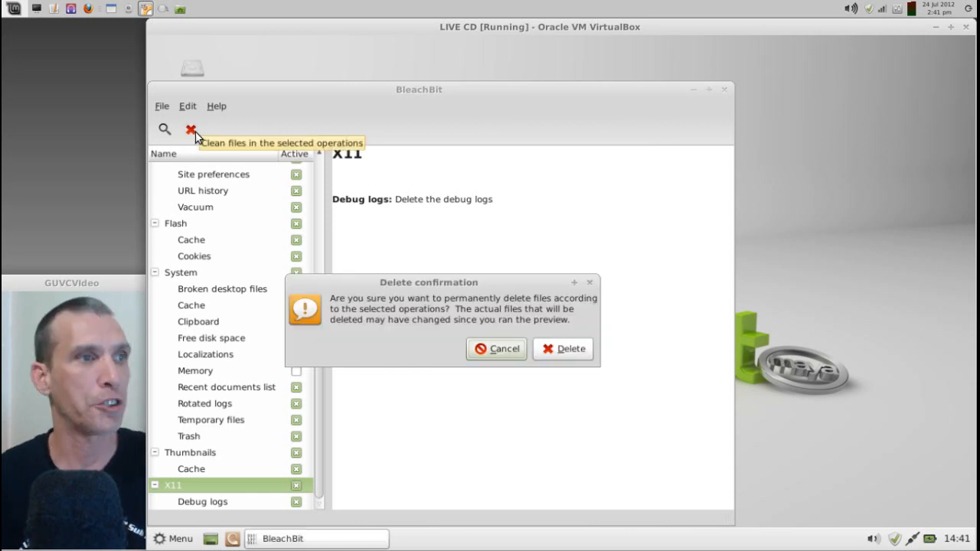
mouse_move(488, 305)
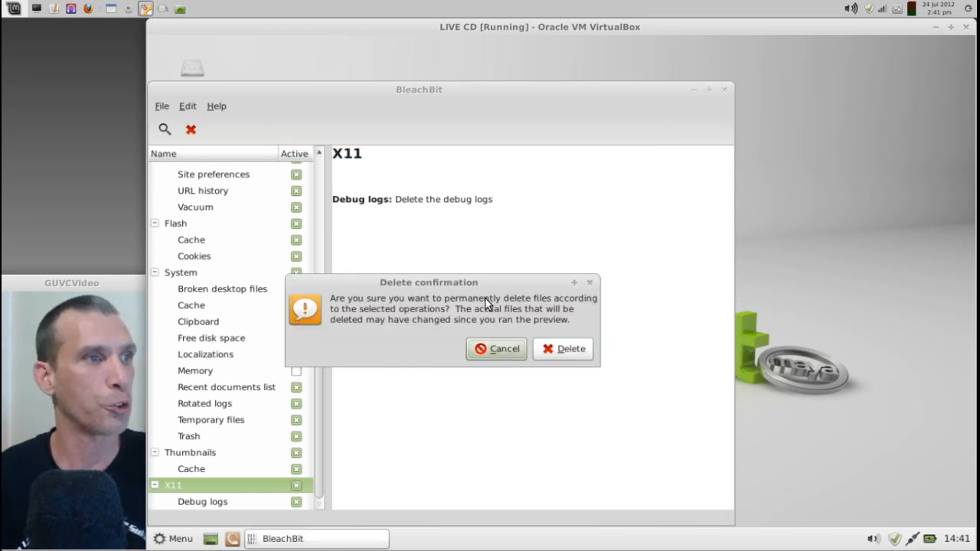
click(569, 349)
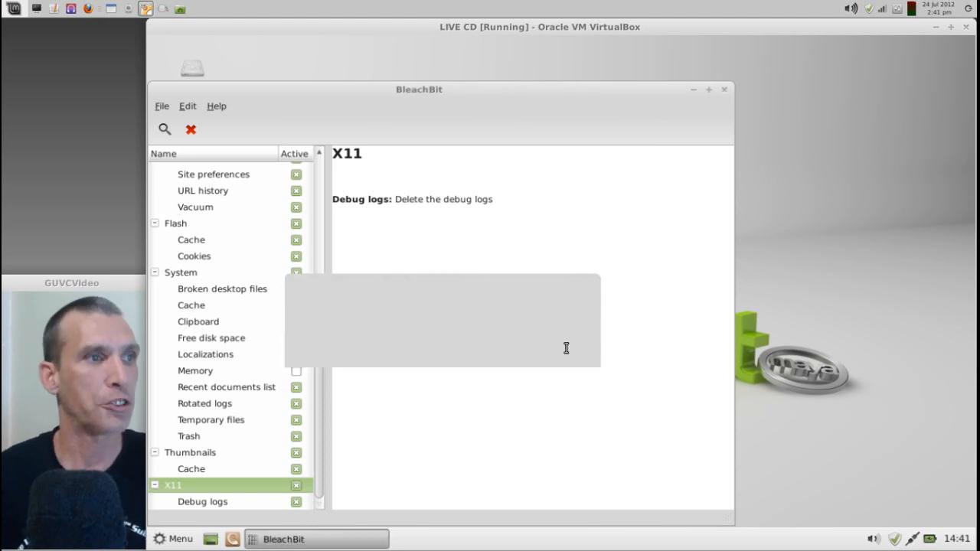
click(164, 129)
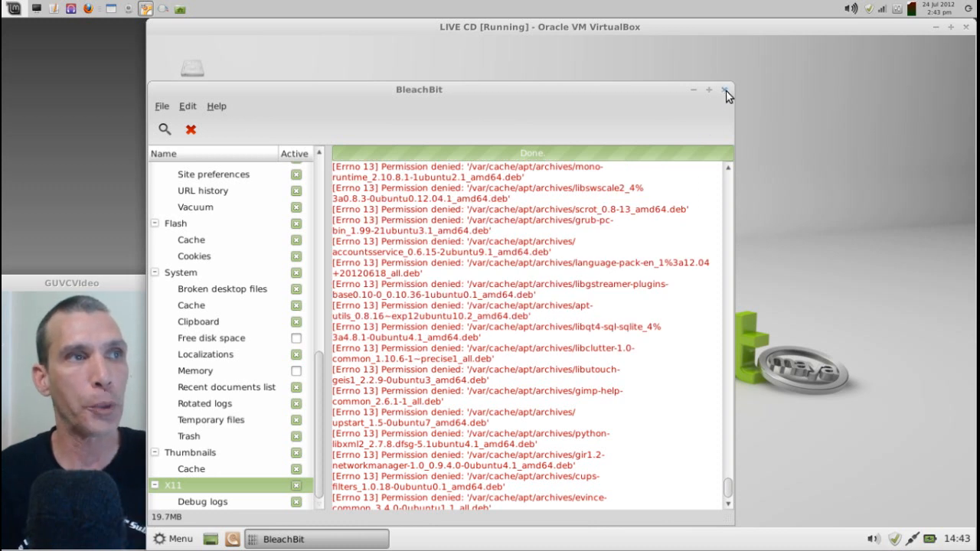
Close BleachBit and start 'sudo bleachbit' from the terminal to run it as root.
click(724, 88)
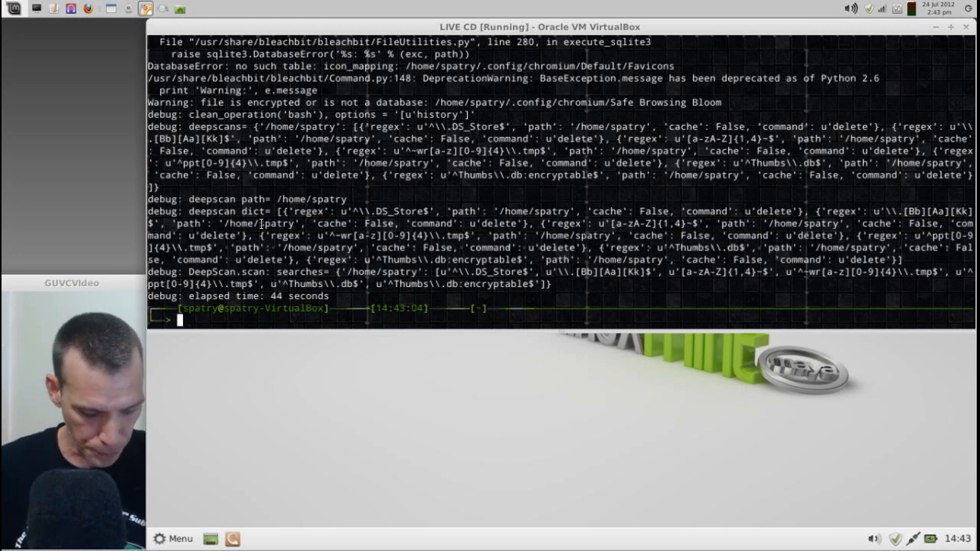
text(sudo)
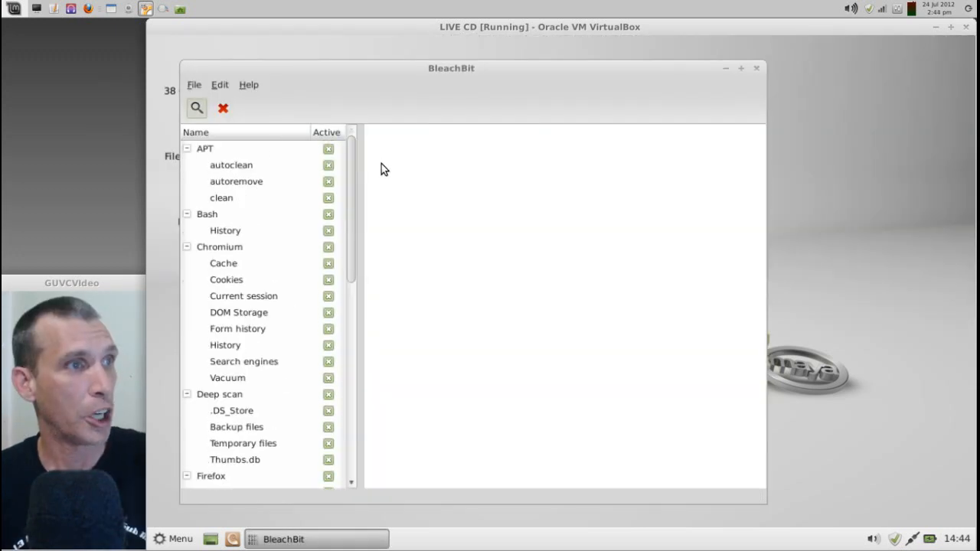
mouse_move(196, 92)
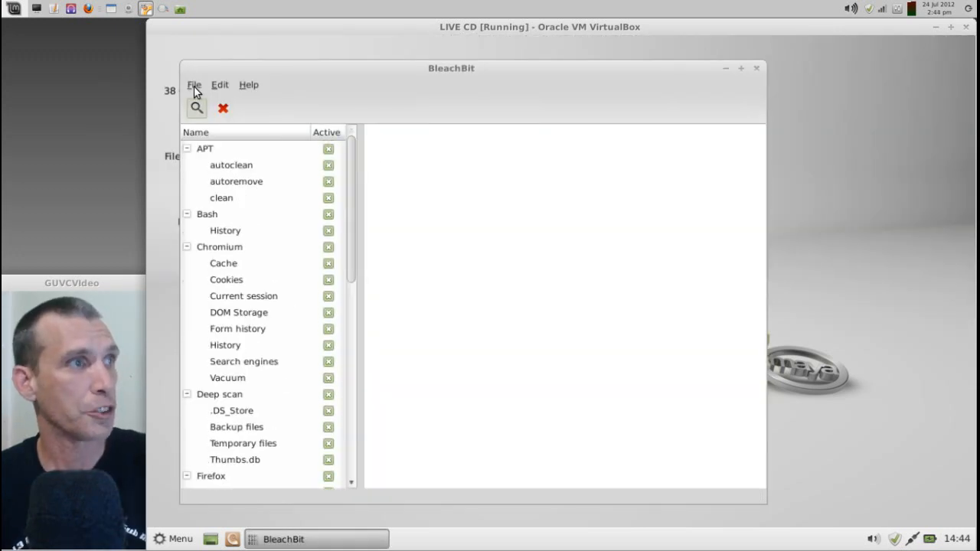
mouse_move(769, 69)
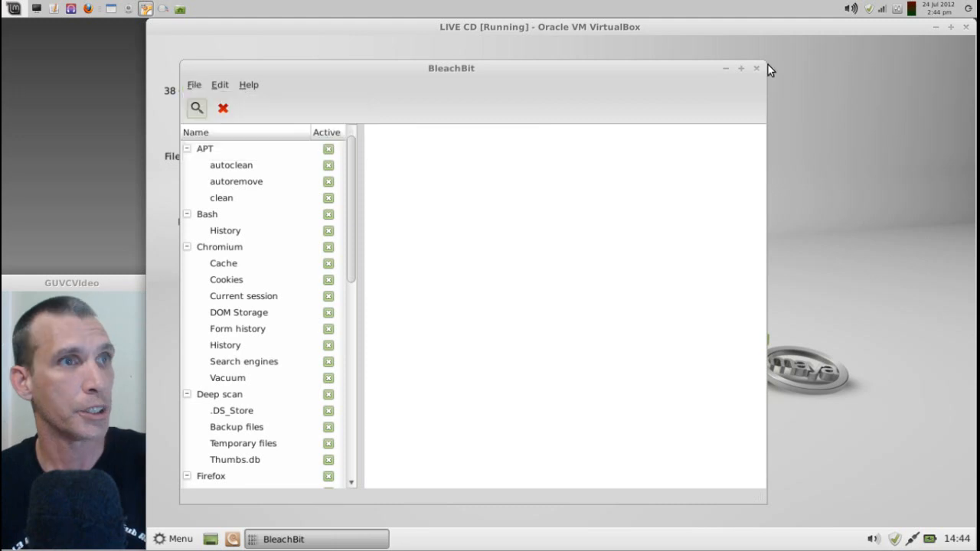
mouse_move(759, 72)
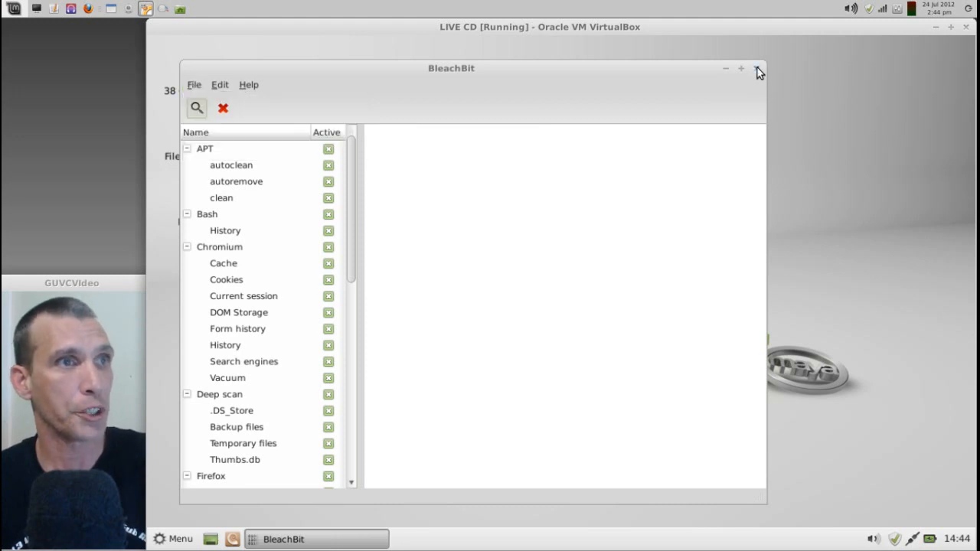
Close the root BleachBit window, leaving the Linux Mint desktop.
click(759, 68)
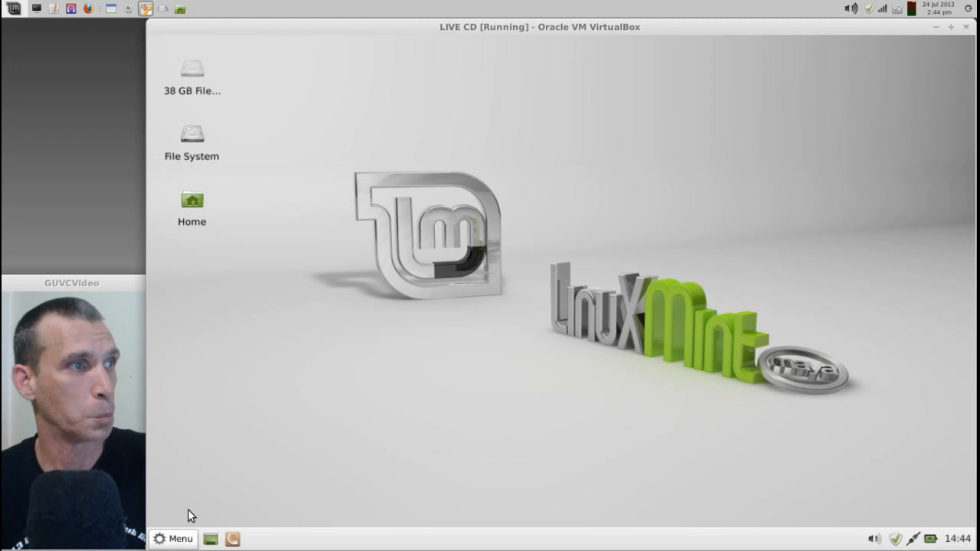
Launch BleachBit (as root) from the Mint menu's System section, bringing up the password prompt.
click(175, 539)
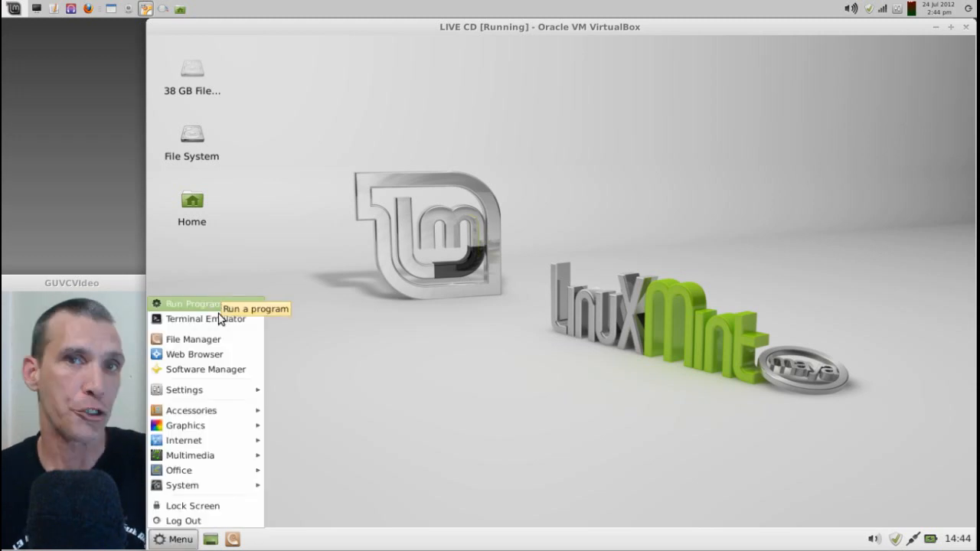
mouse_move(206, 321)
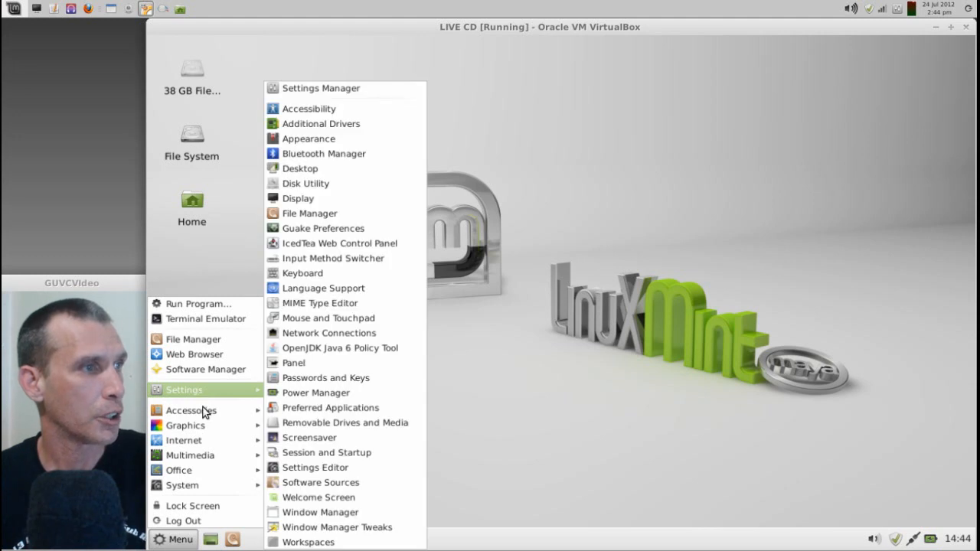
mouse_move(184, 411)
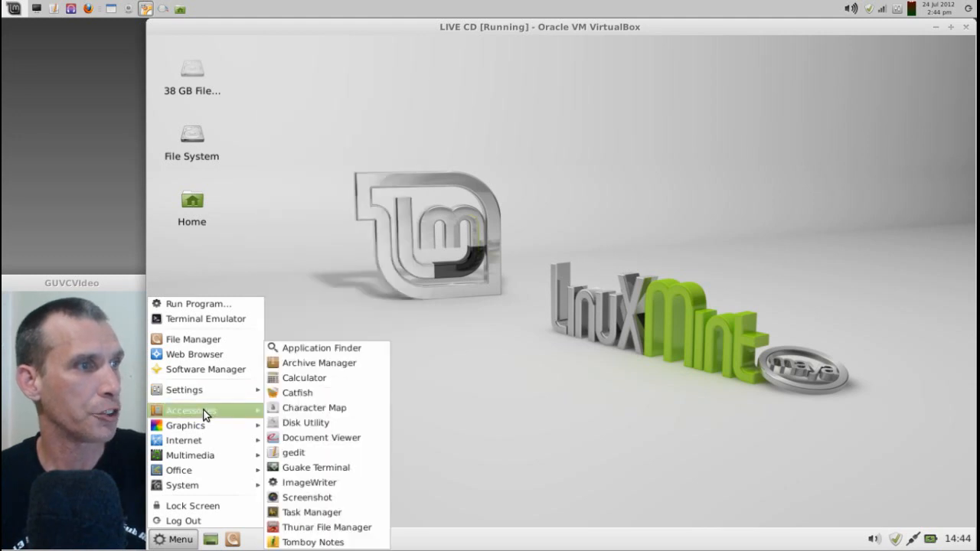
mouse_move(185, 425)
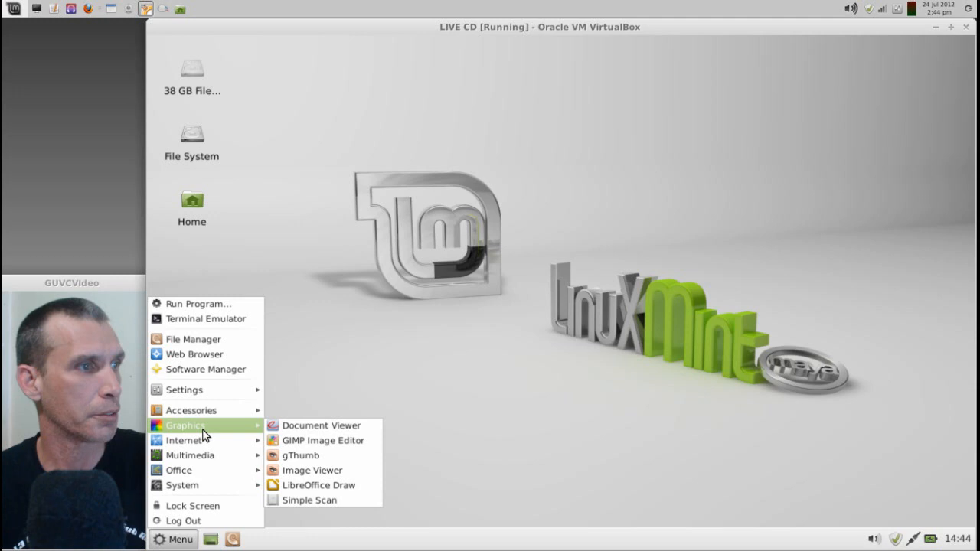
mouse_move(190, 455)
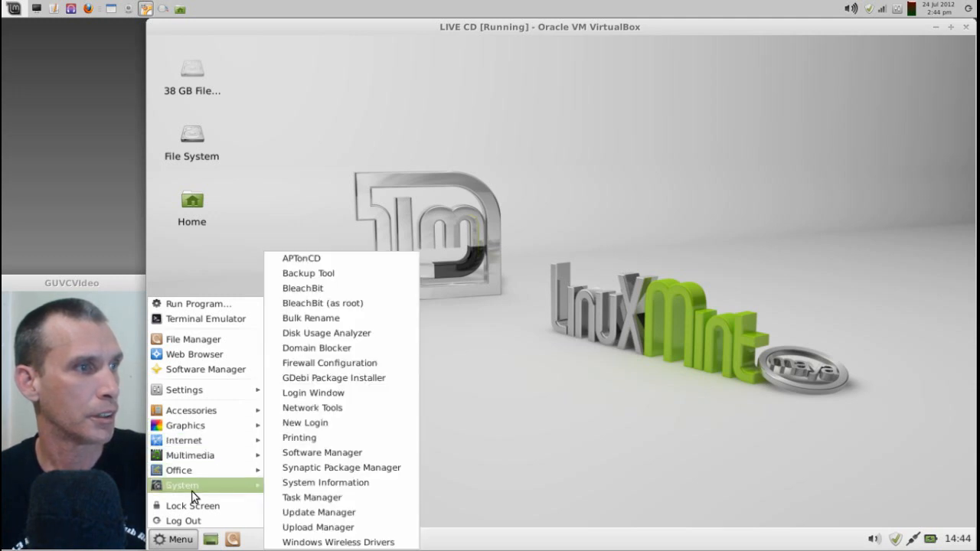
mouse_move(322, 303)
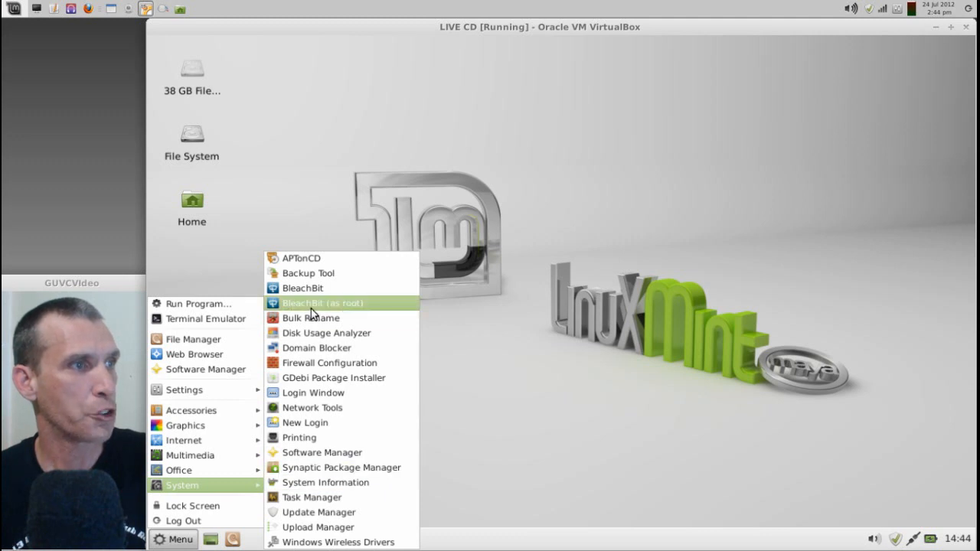
click(322, 304)
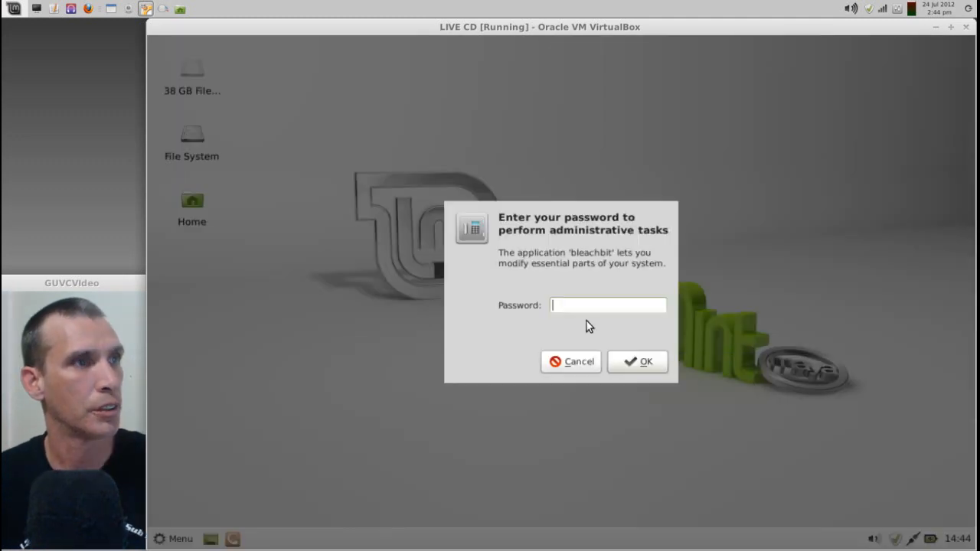
Enter the administrator password so BleachBit opens with root rights.
text(••)
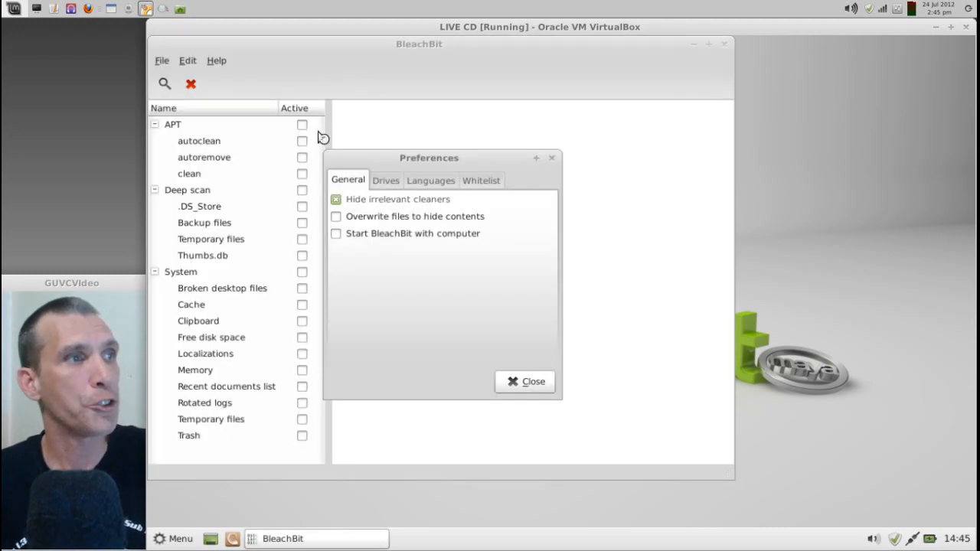
mouse_move(343, 354)
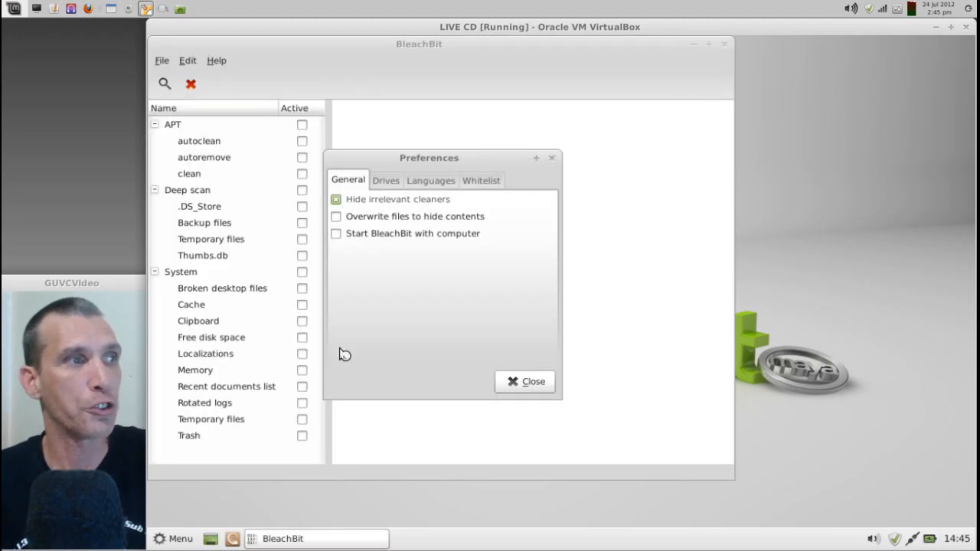
mouse_move(404, 200)
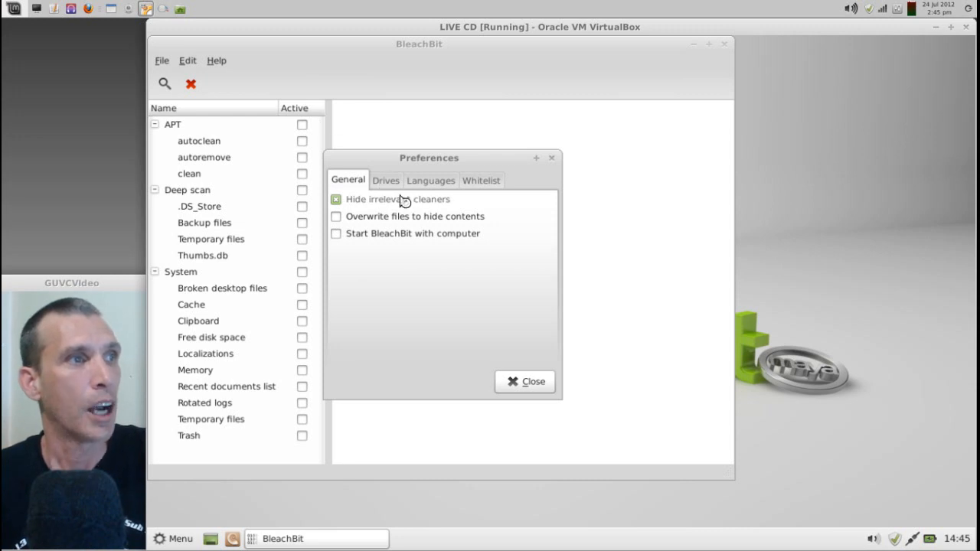
Review the Languages and Whitelist preference tabs, return to General and close Preferences.
click(430, 180)
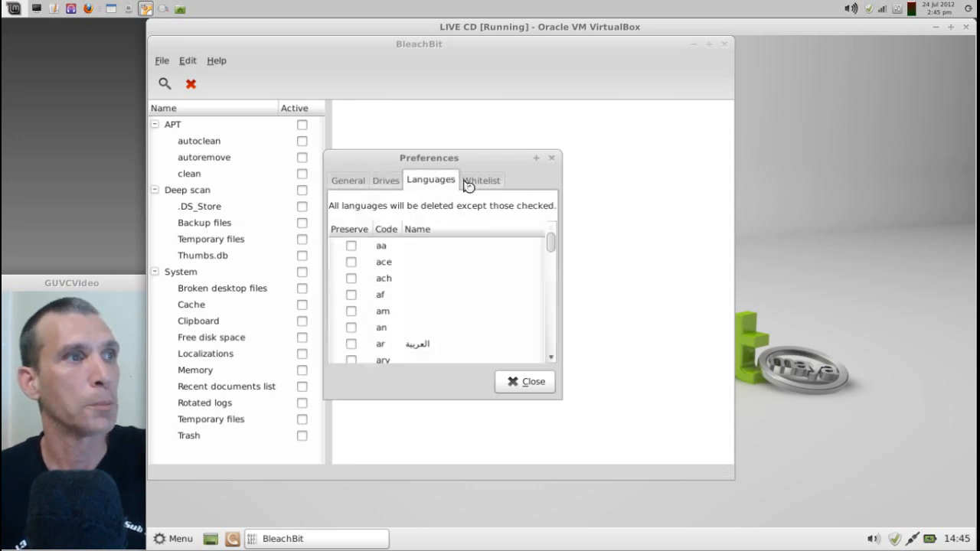
click(481, 181)
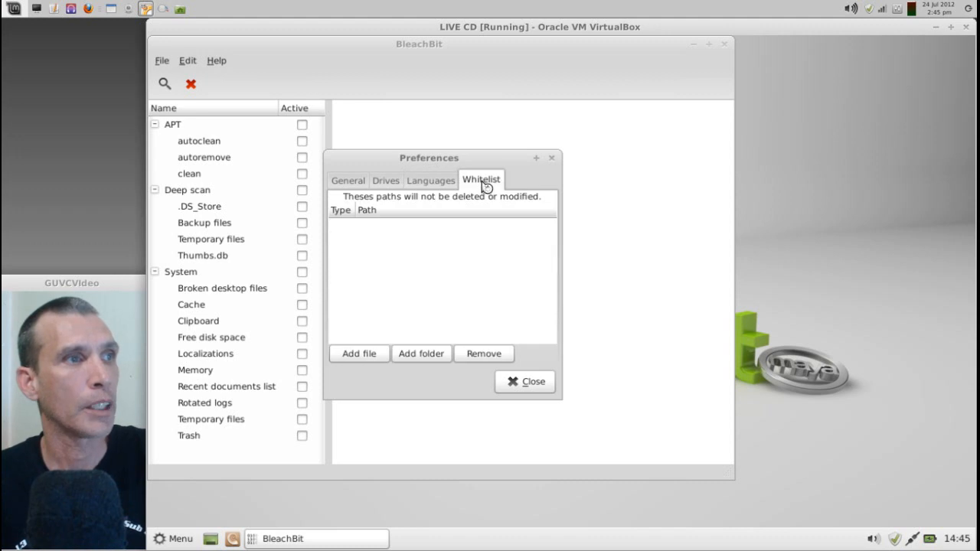
click(348, 180)
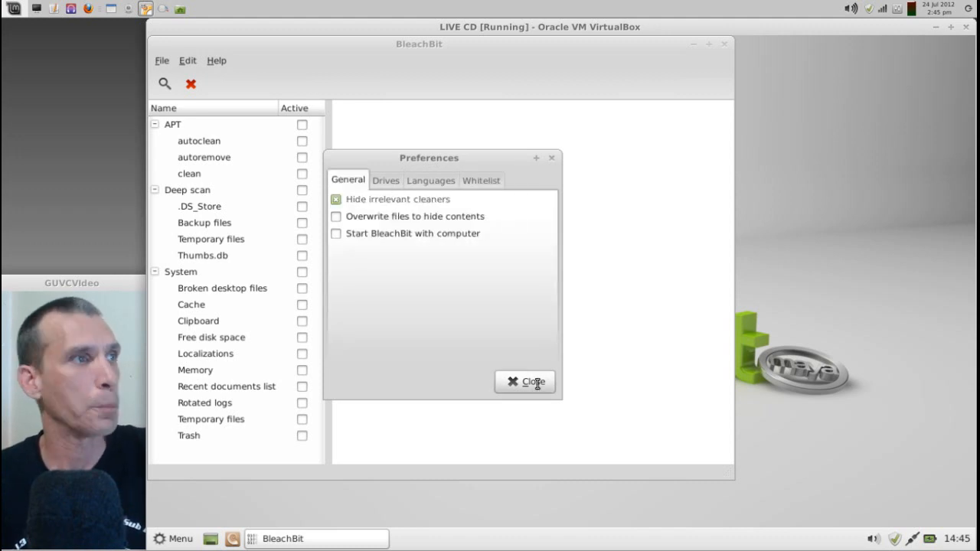
click(523, 383)
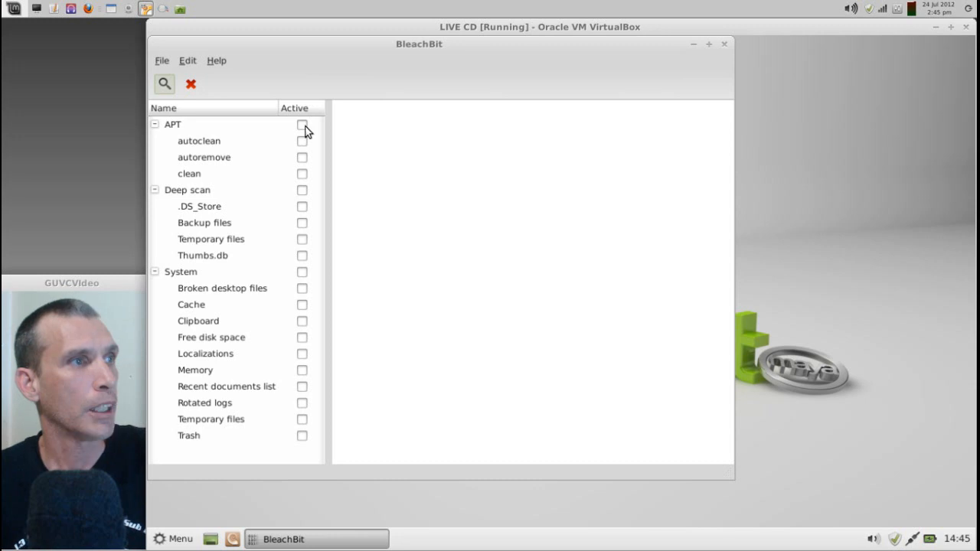
Enable all APT and Deep scan cleaners, accepting the .DS_Store, Backup files and Temporary files warnings.
click(304, 125)
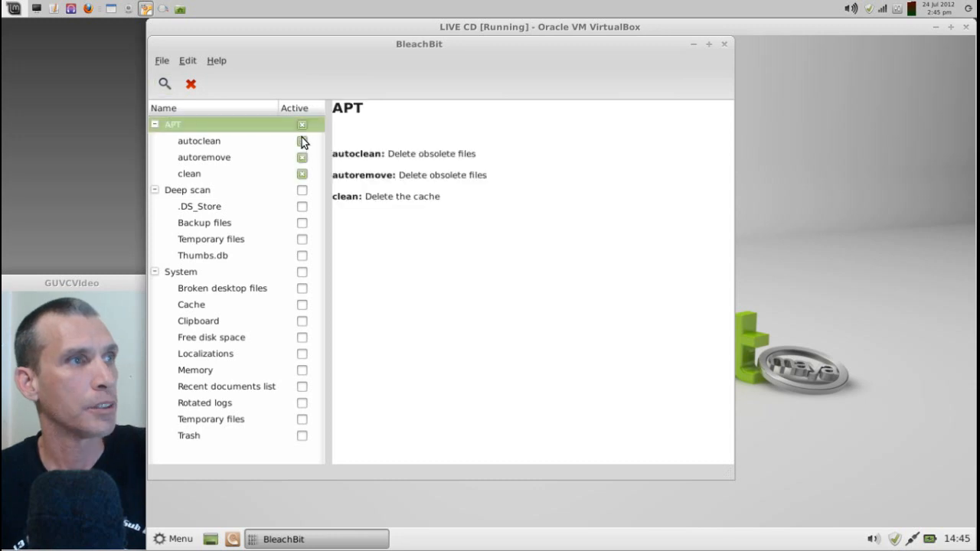
click(303, 124)
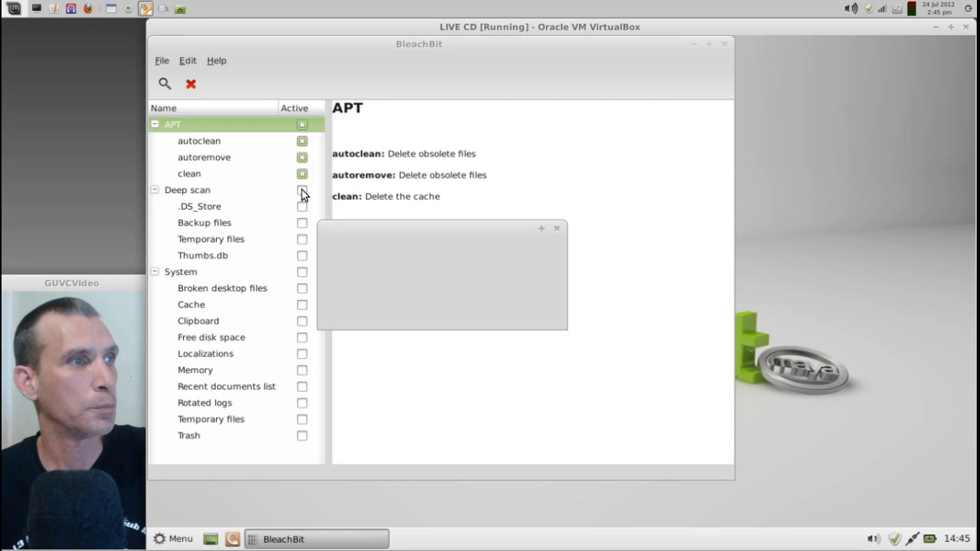
click(303, 190)
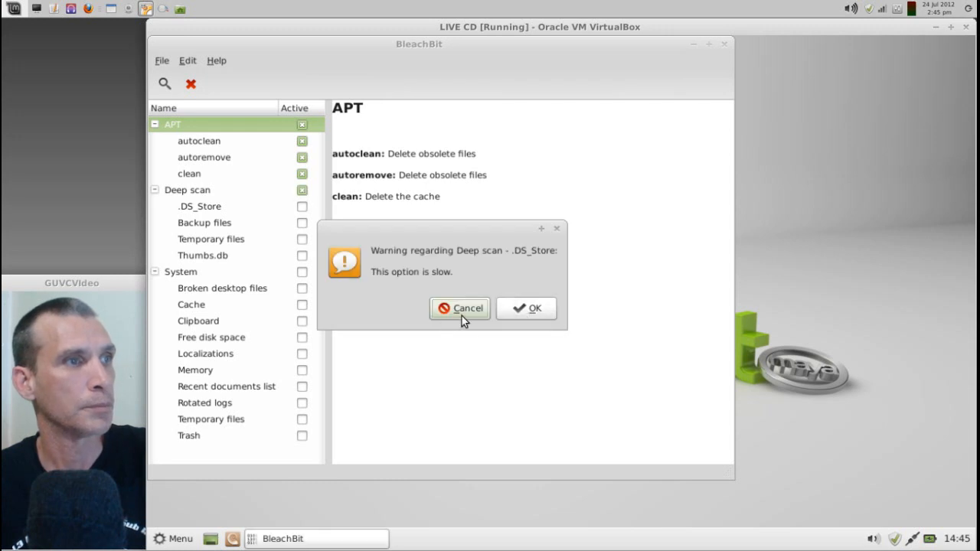
click(527, 308)
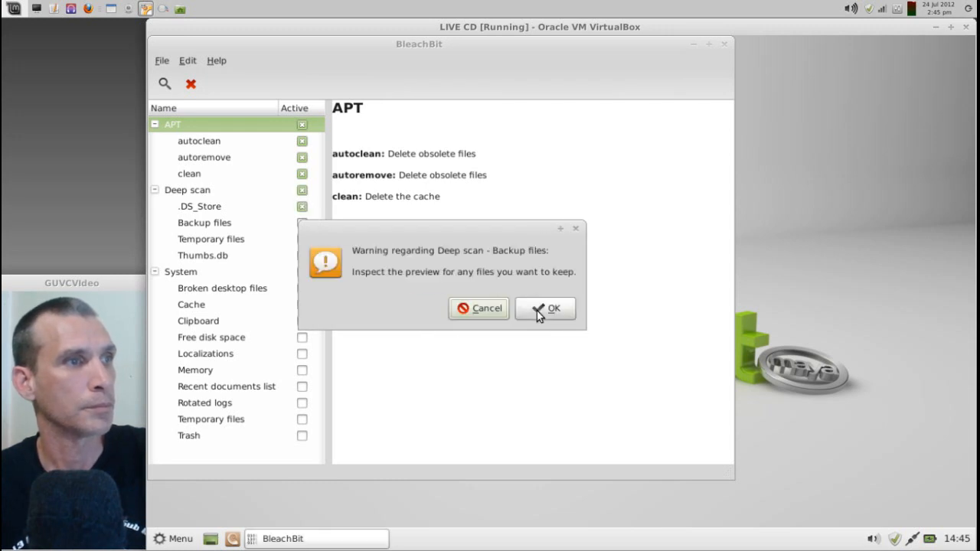
click(545, 308)
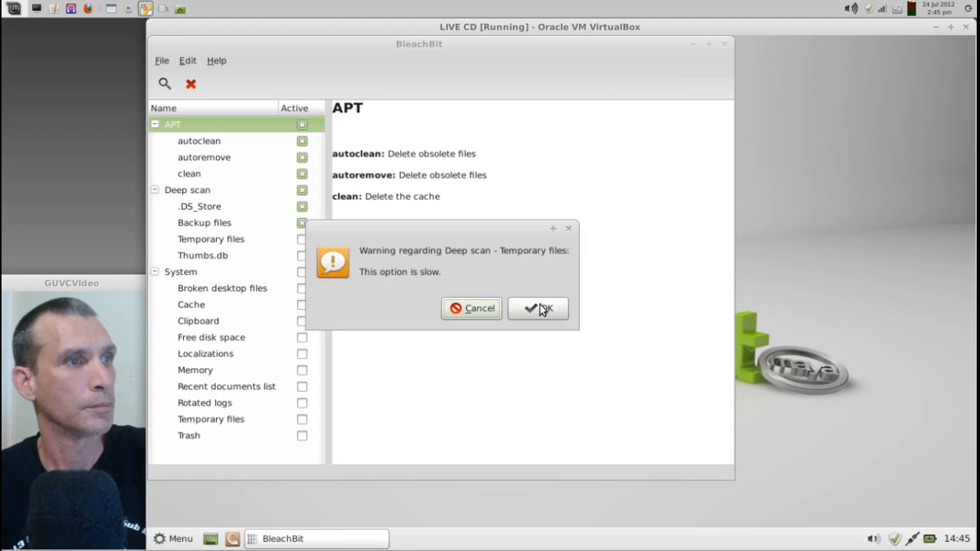
click(537, 308)
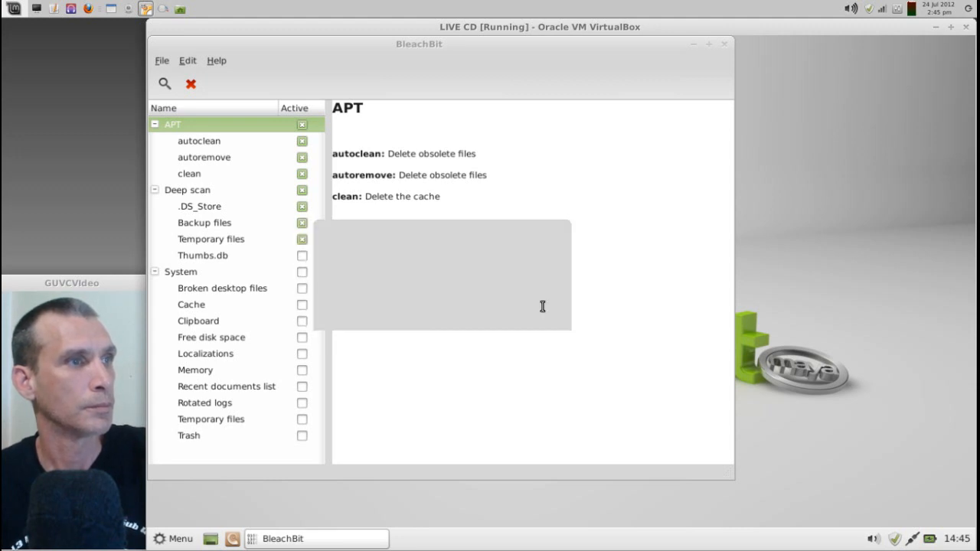
click(187, 190)
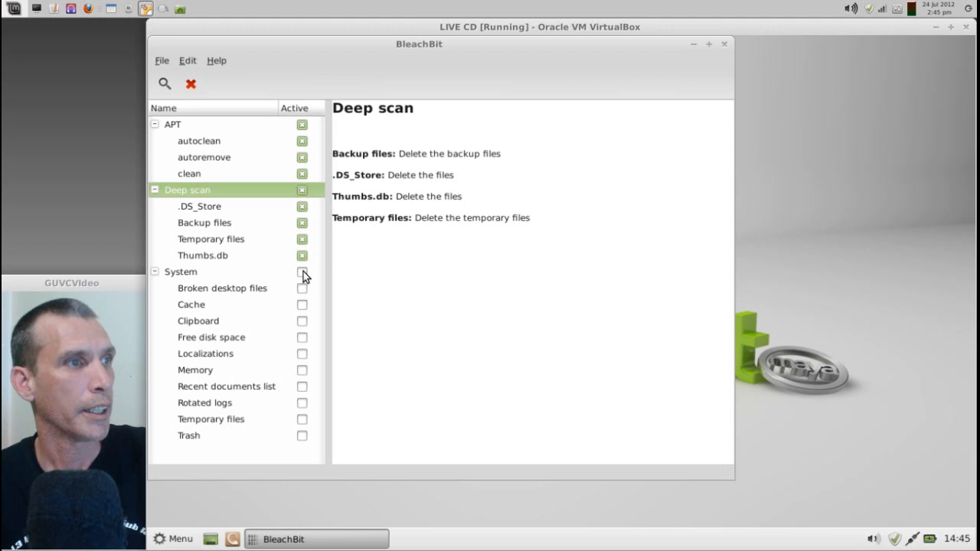
Enable all System cleaners, accepting the Localizations and remaining warnings.
click(303, 339)
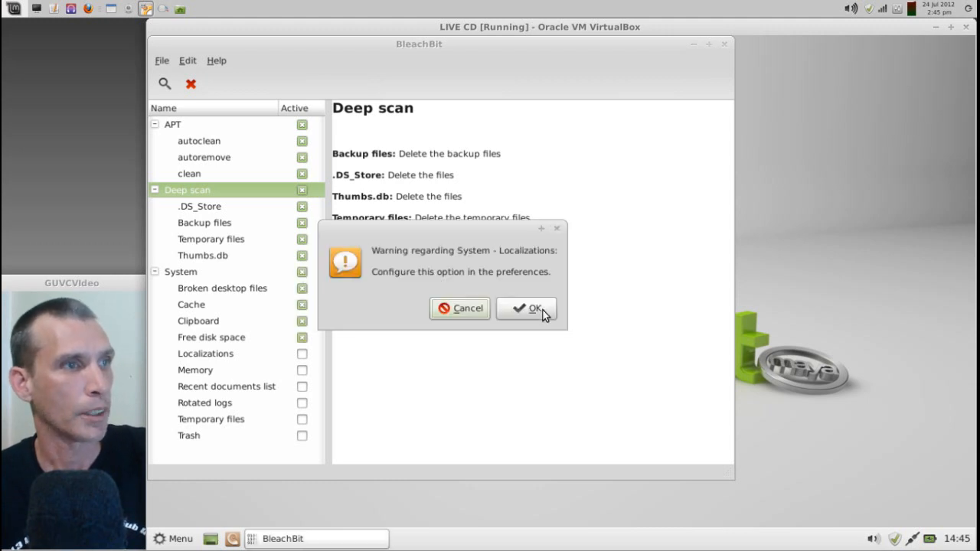
click(527, 308)
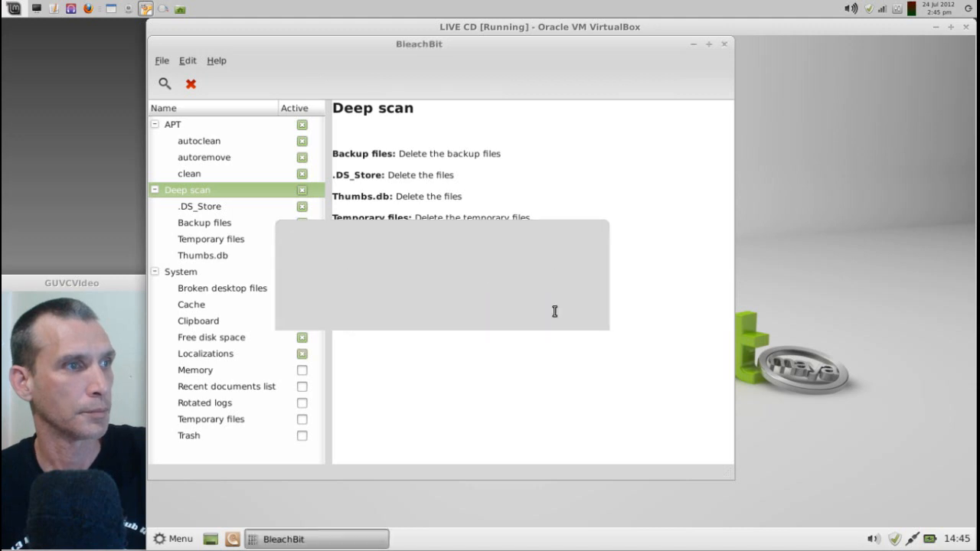
click(180, 271)
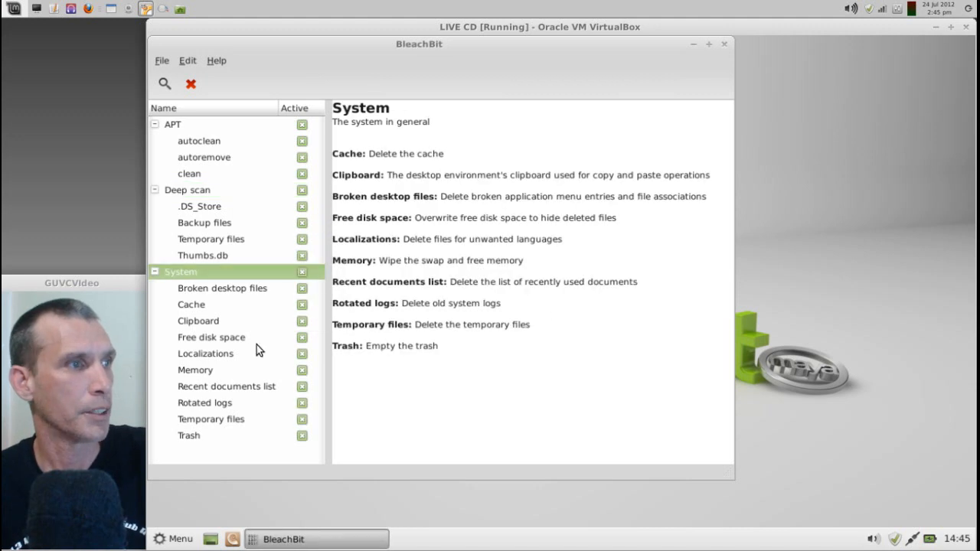
Untick Free disk space and Memory, then start Delete so the permanent-deletion confirmation appears.
click(211, 337)
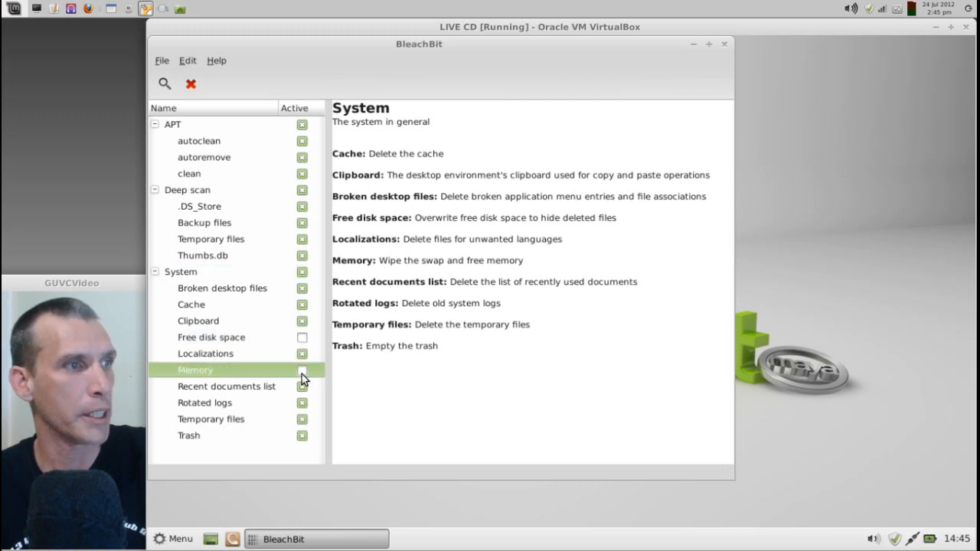
click(304, 369)
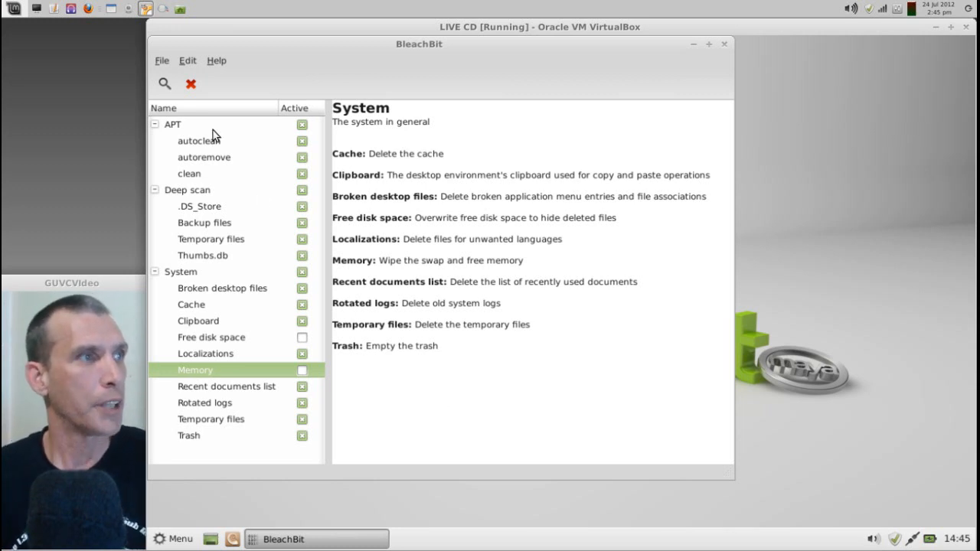
click(190, 83)
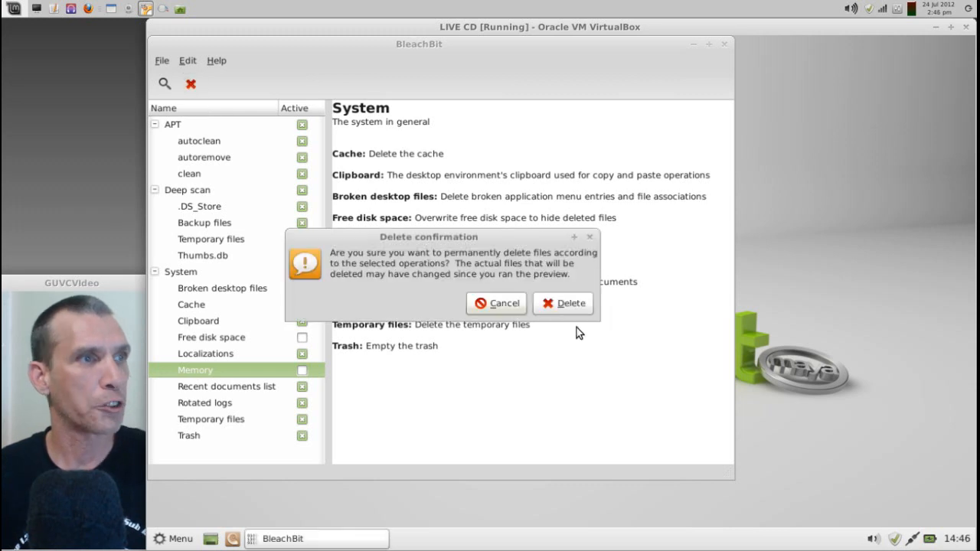